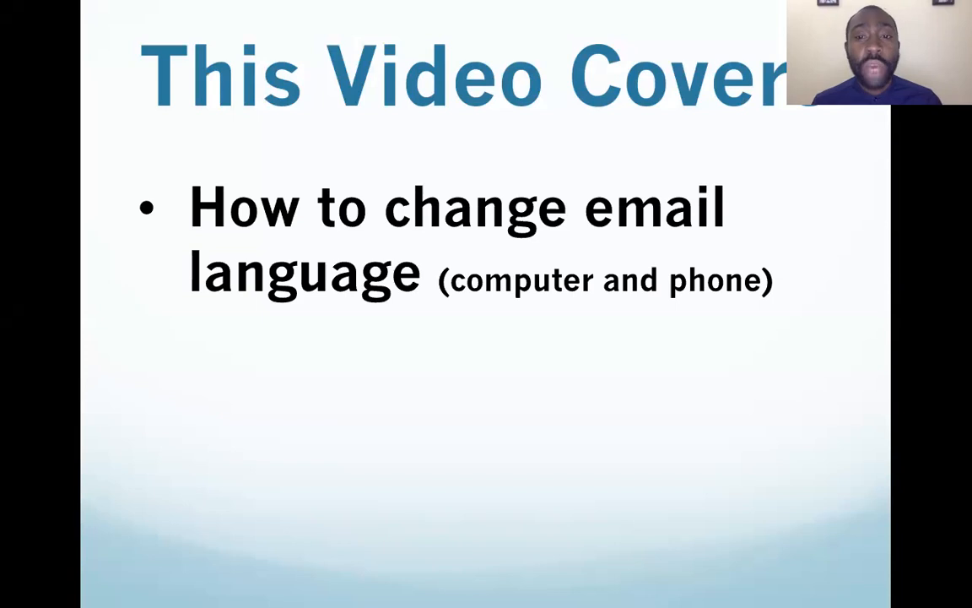
{"action": "mouse_move", "coordinate": [431, 22]}
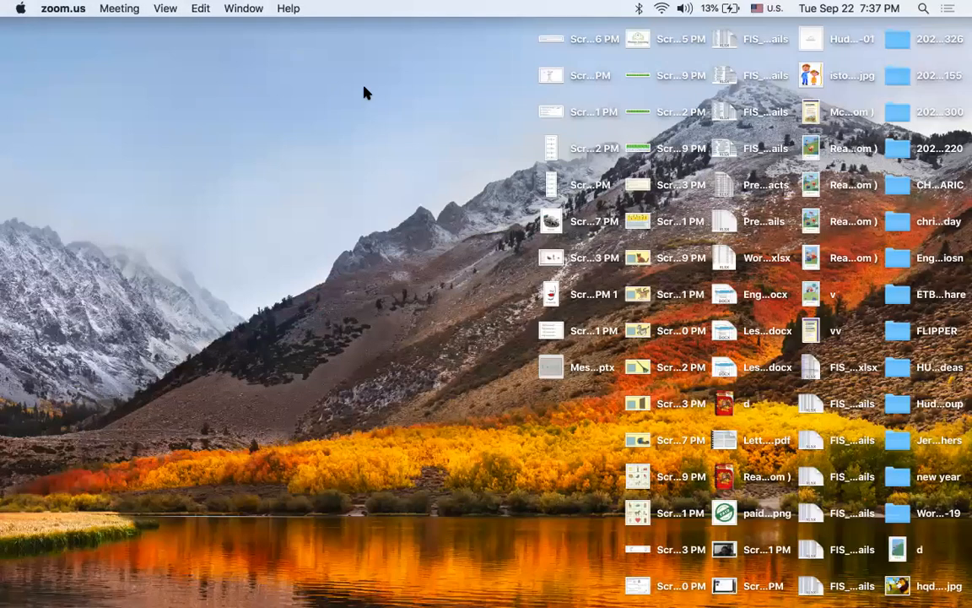
{"action": "mouse_move", "coordinate": [7, 146]}
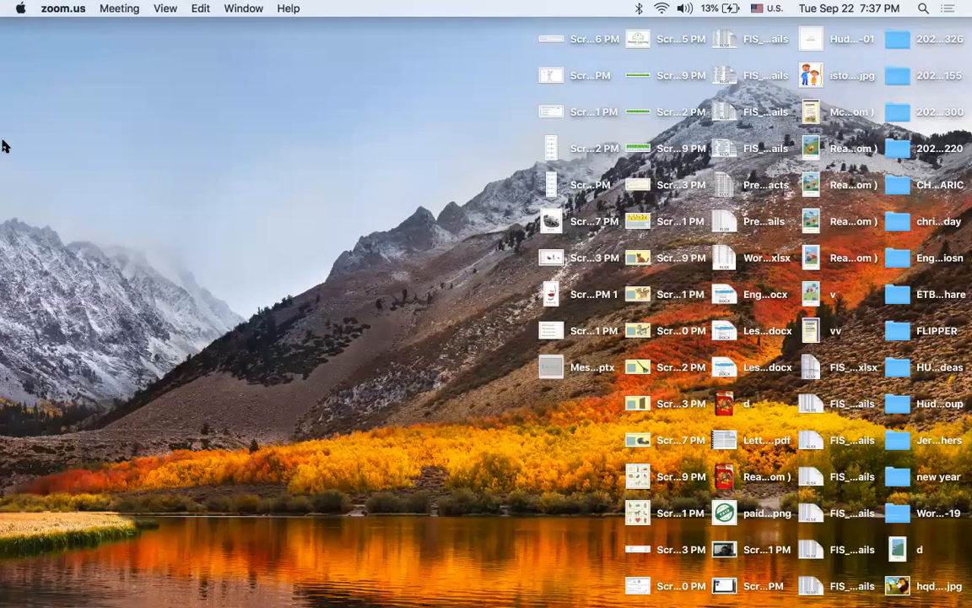
{"action": "mouse_move", "coordinate": [18, 165]}
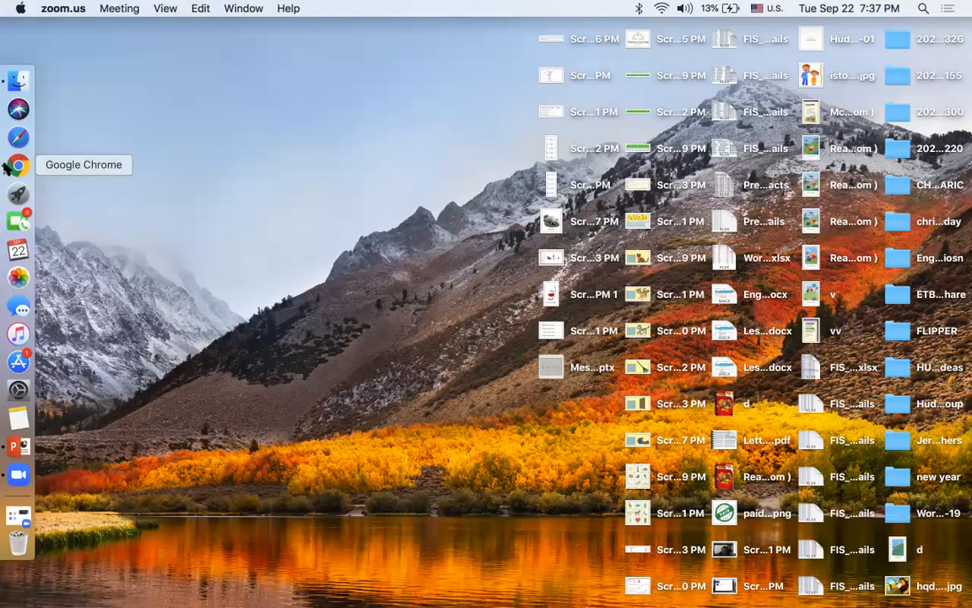
Step: Launch Google Chrome from the macOS Dock
{"action": "left_click", "coordinate": [19, 165]}
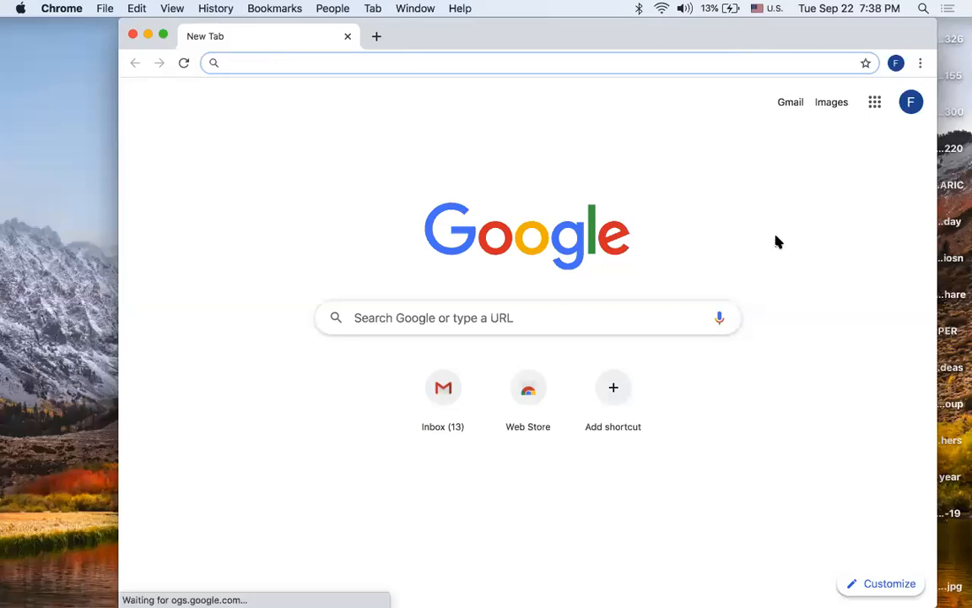
Step: Go to gmail.com in the new Chrome tab
{"action": "type", "text": "gmail.com"}
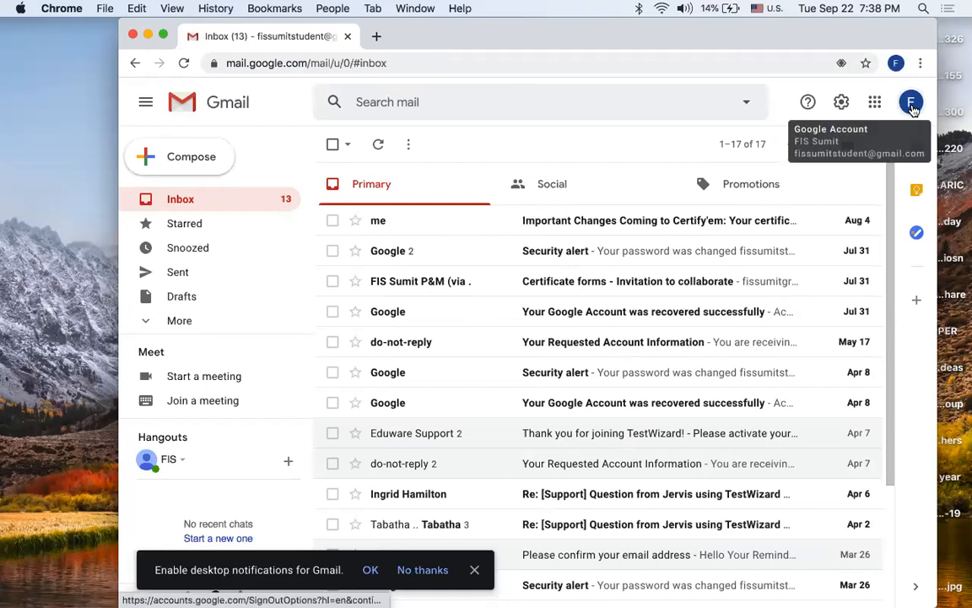
{"action": "mouse_move", "coordinate": [912, 108]}
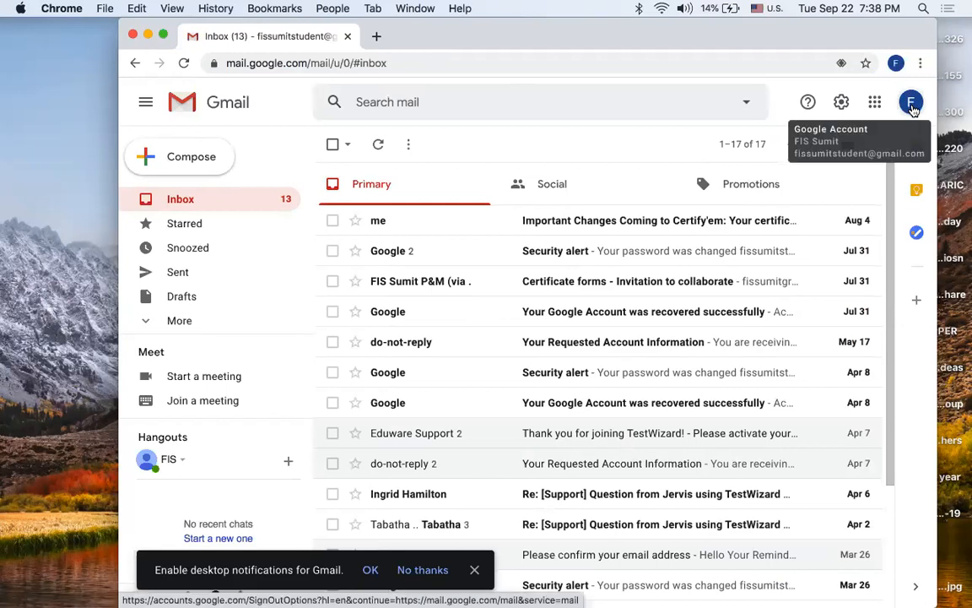
Step: Switch Gmail to the school account from the avatar's account list
{"action": "left_click", "coordinate": [910, 101]}
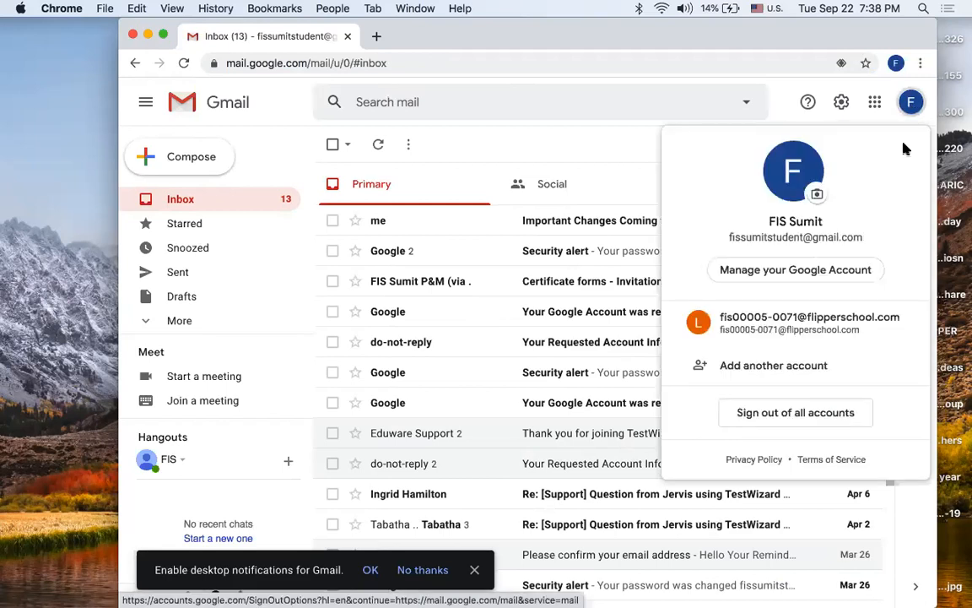
{"action": "mouse_move", "coordinate": [903, 312]}
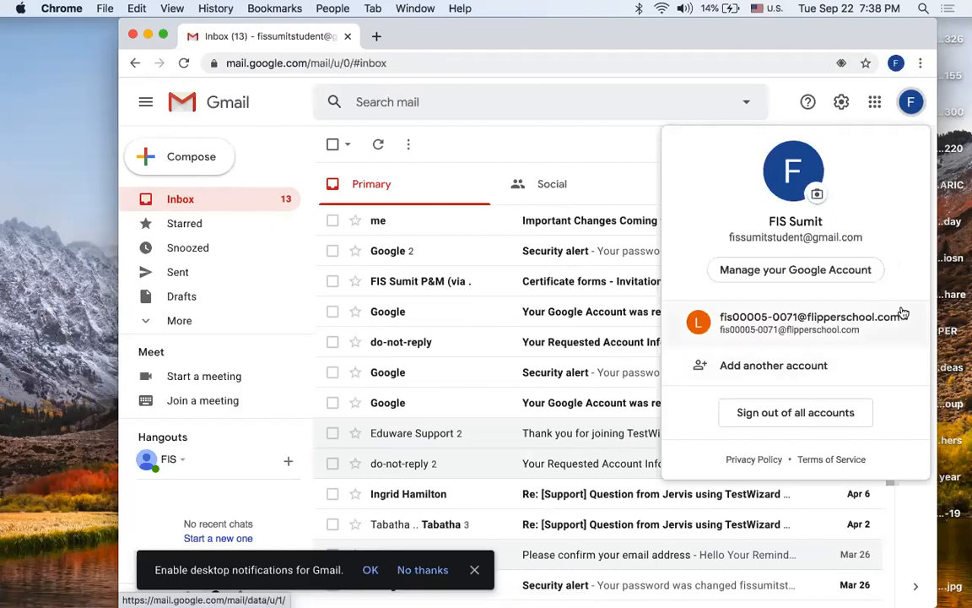
{"action": "mouse_move", "coordinate": [898, 324]}
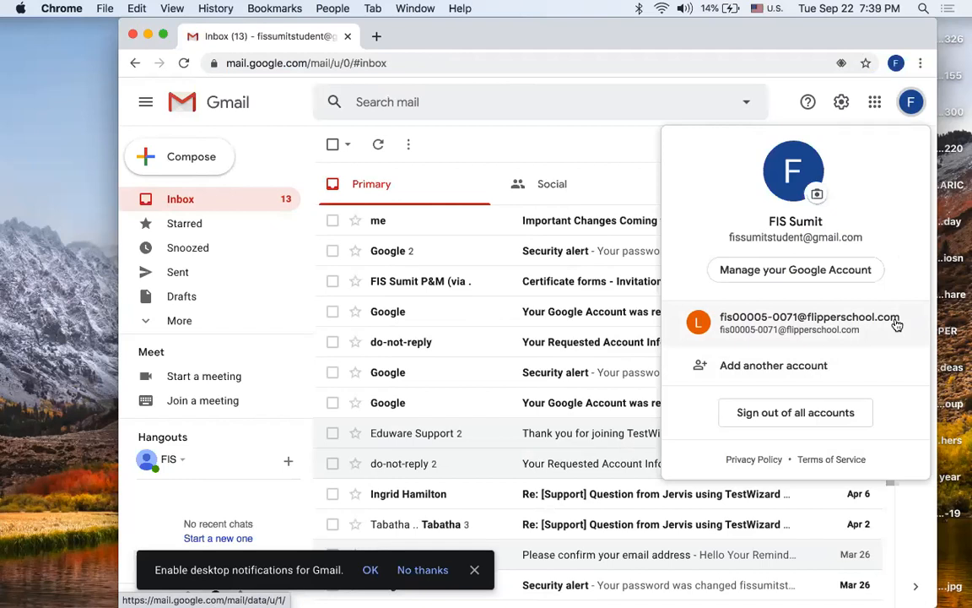
{"action": "left_click", "coordinate": [809, 322]}
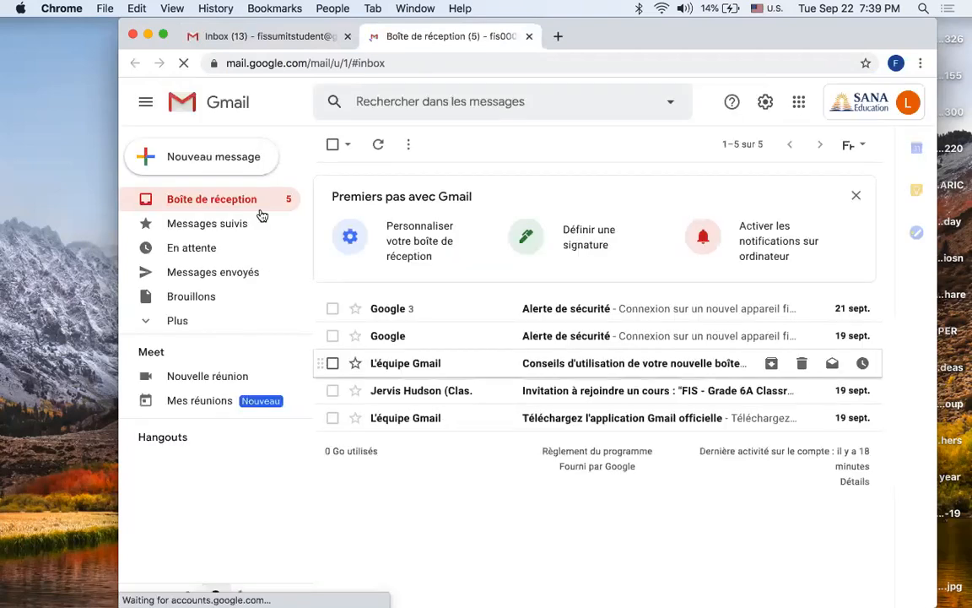
{"action": "mouse_move", "coordinate": [325, 268]}
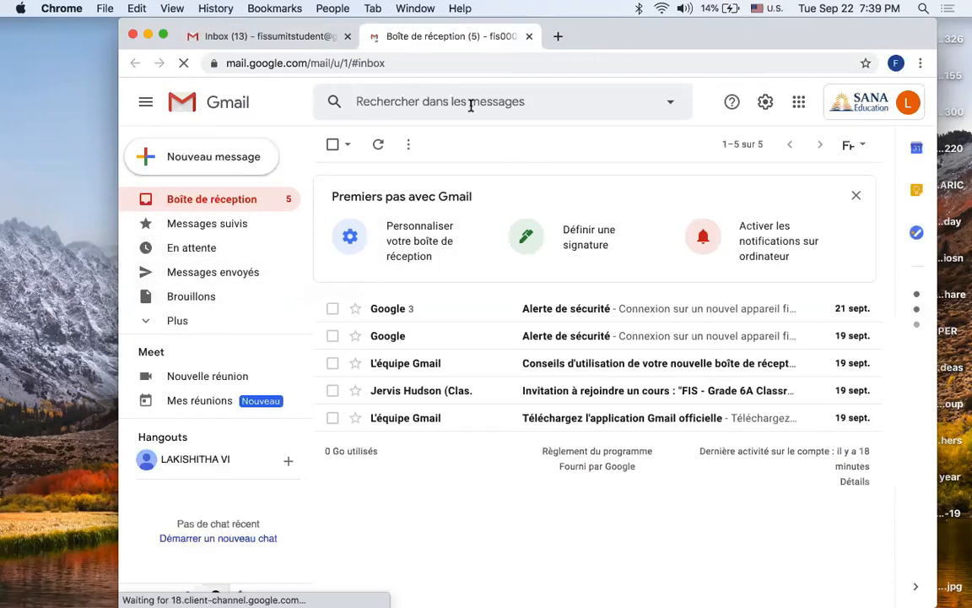
{"action": "mouse_move", "coordinate": [758, 124]}
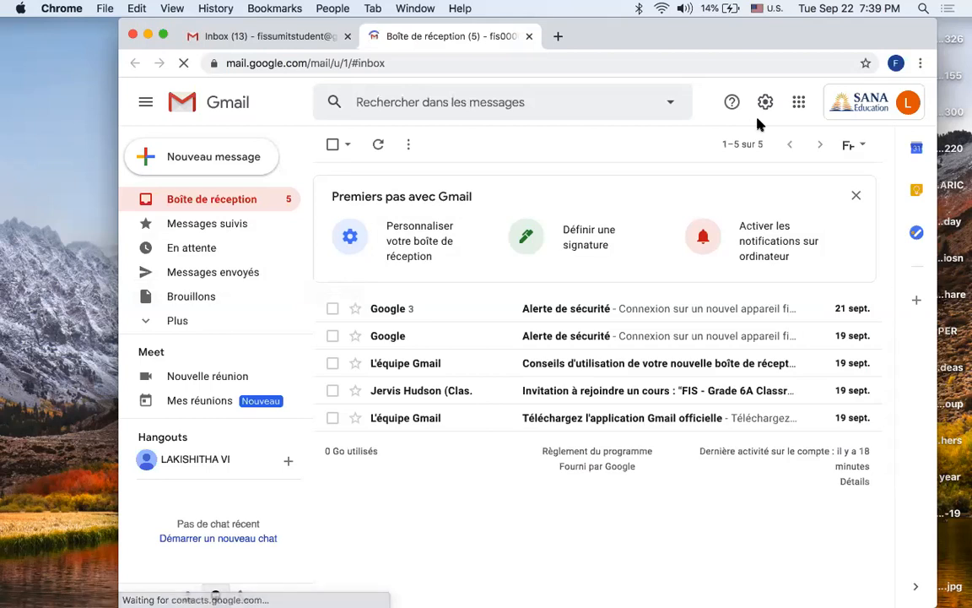
{"action": "mouse_move", "coordinate": [766, 102]}
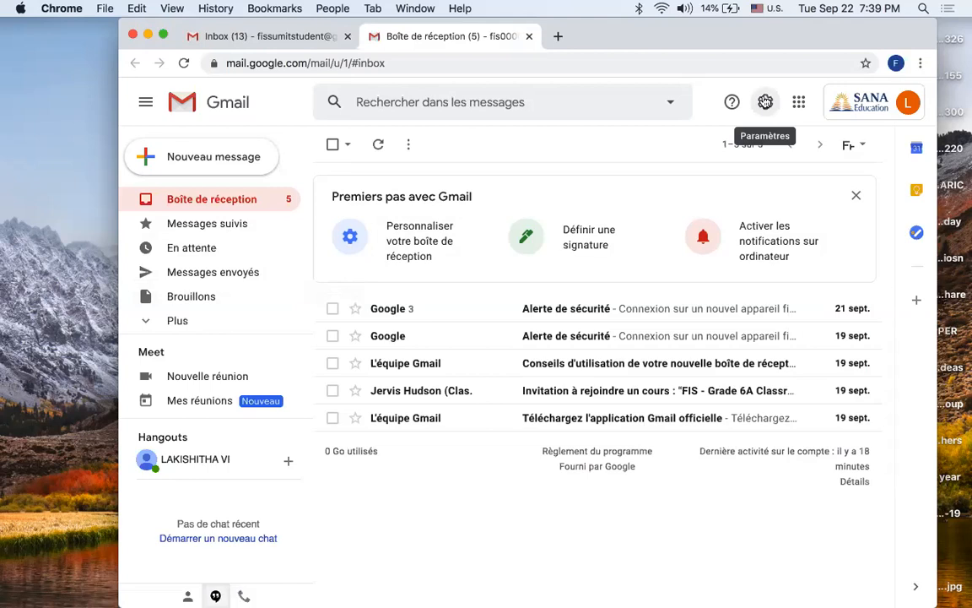
Step: Open the school account's full settings via Quick settings, 'Afficher tous les paramètres'
{"action": "left_click", "coordinate": [765, 102]}
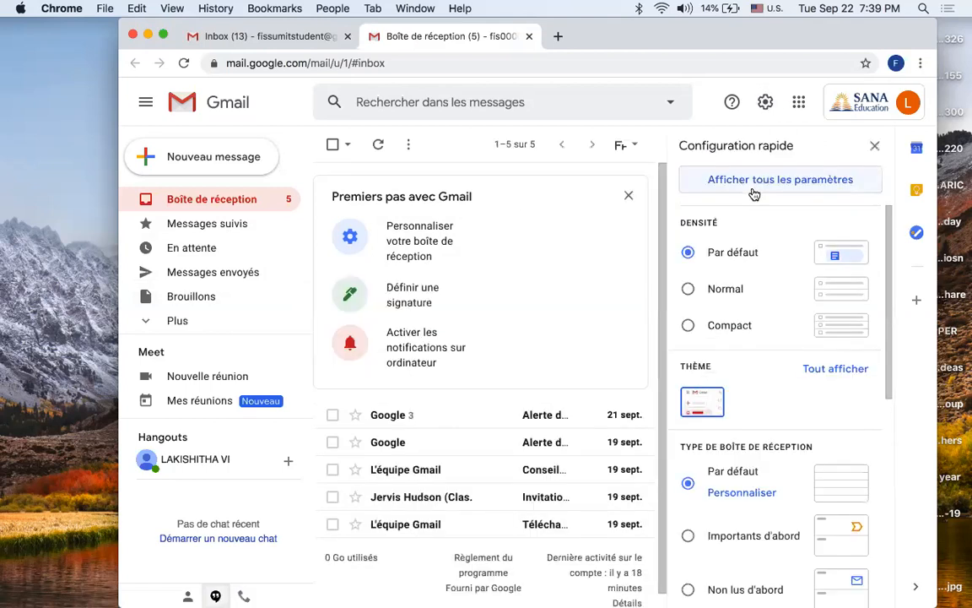
{"action": "mouse_move", "coordinate": [826, 189]}
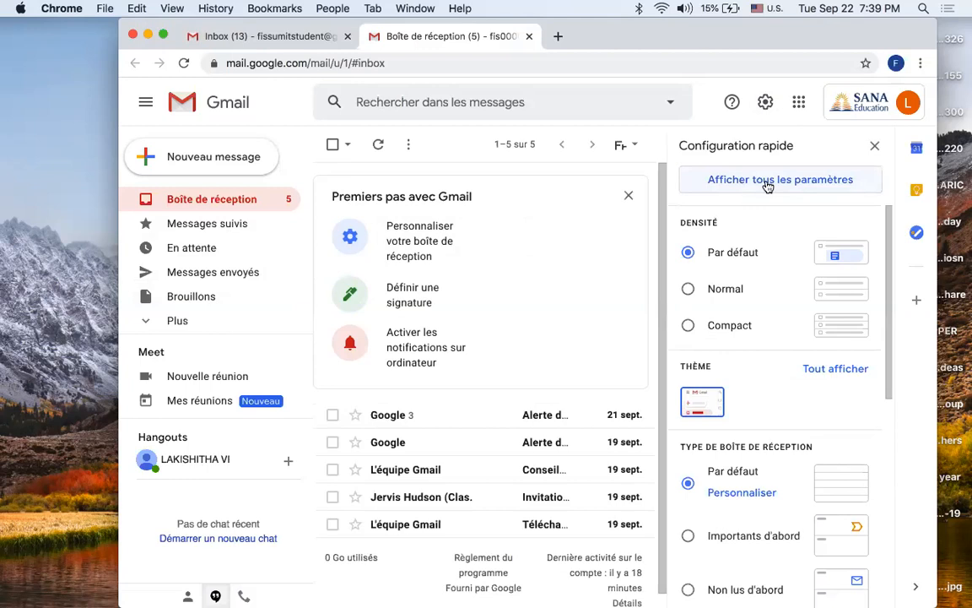
{"action": "left_click", "coordinate": [780, 179]}
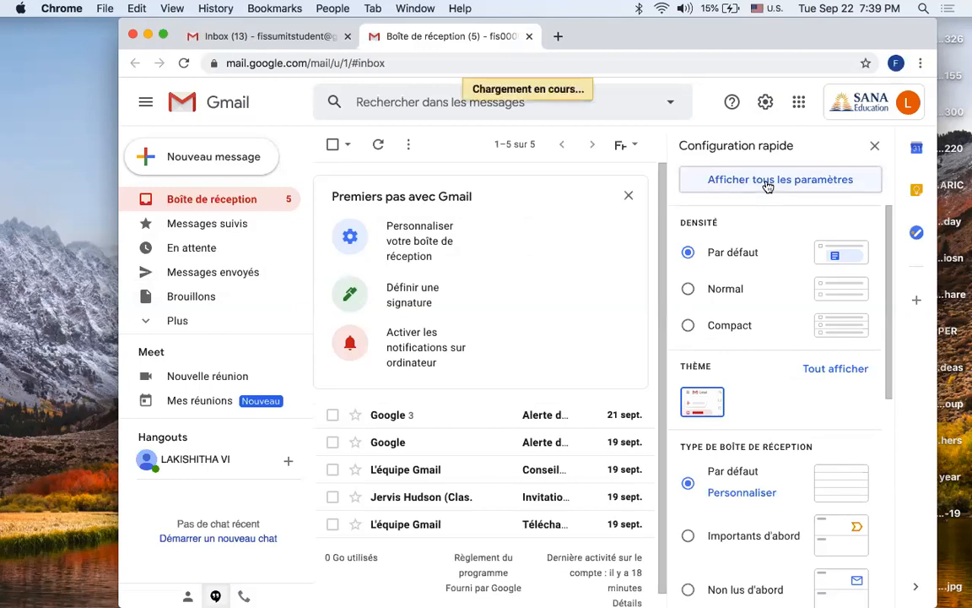
{"action": "left_click", "coordinate": [779, 179]}
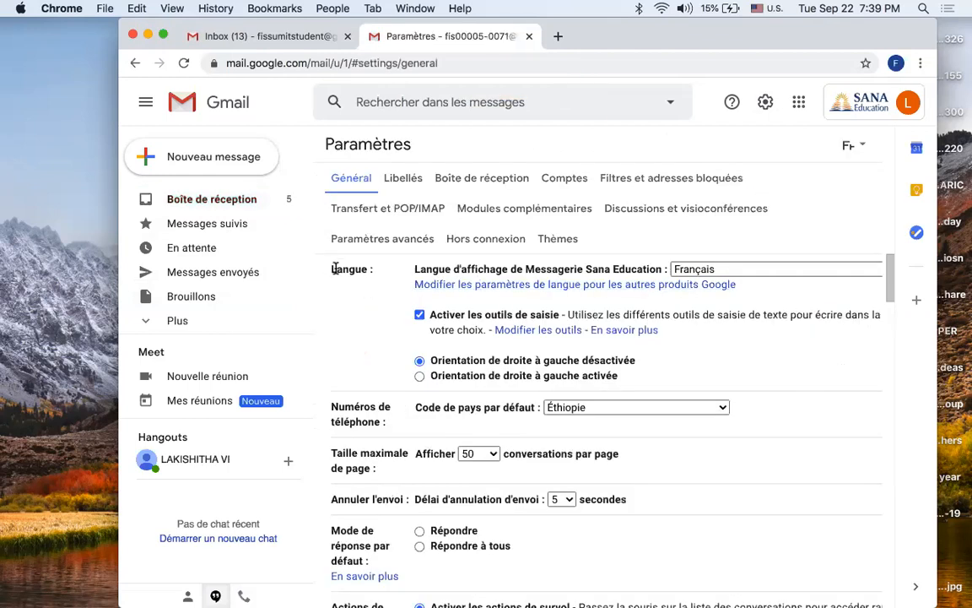
{"action": "mouse_move", "coordinate": [380, 268]}
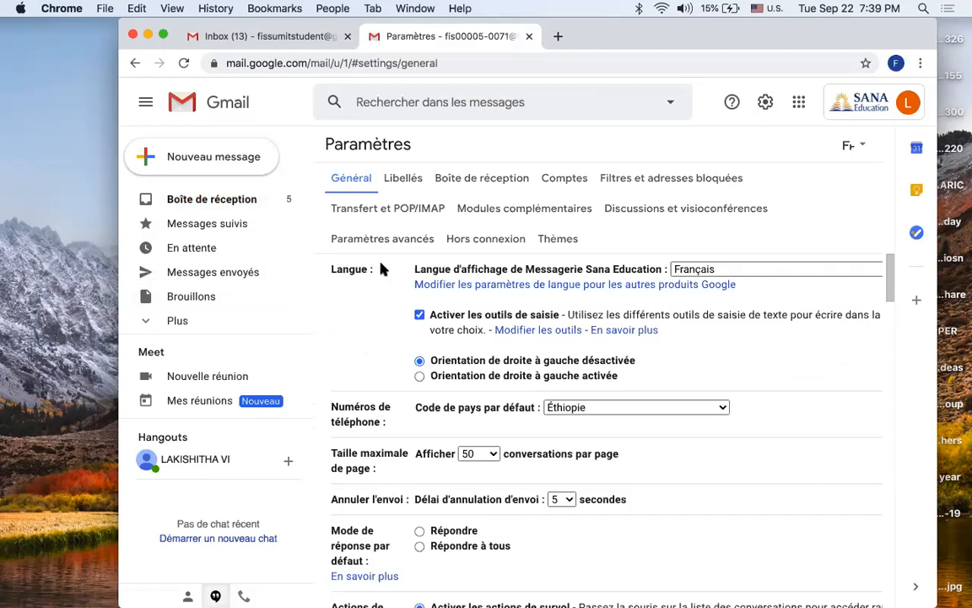
Step: Choose English (UK) in the 'Langue d'affichage' dropdown
{"action": "left_click", "coordinate": [773, 269]}
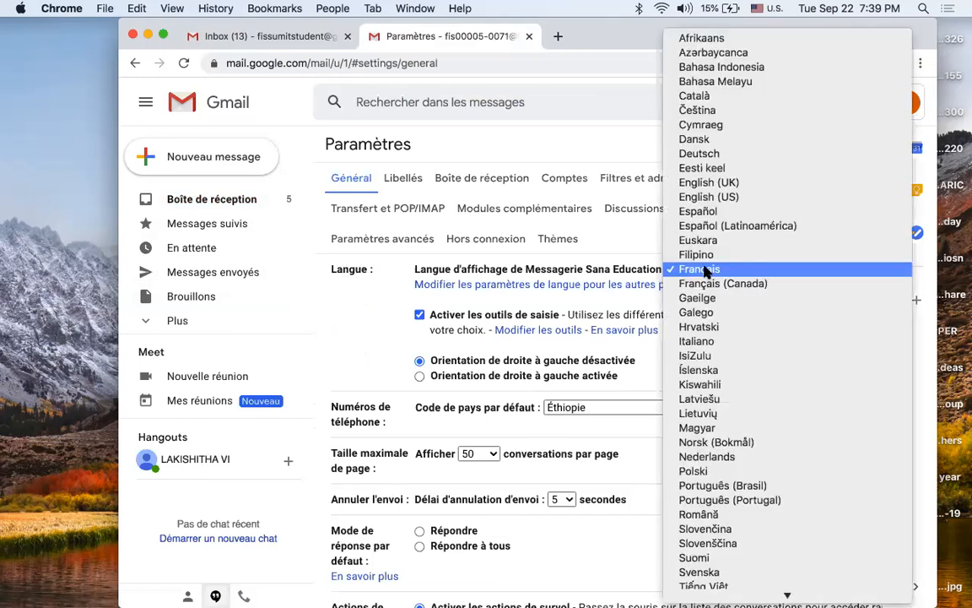
{"action": "mouse_move", "coordinate": [709, 183]}
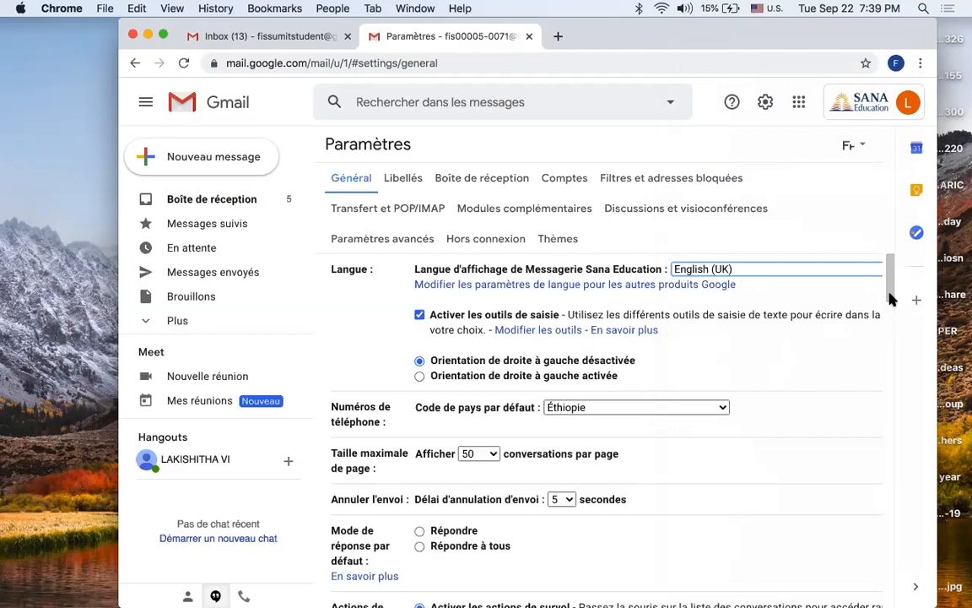
{"action": "scroll", "scroll_direction": "down", "scroll_amount": 3}
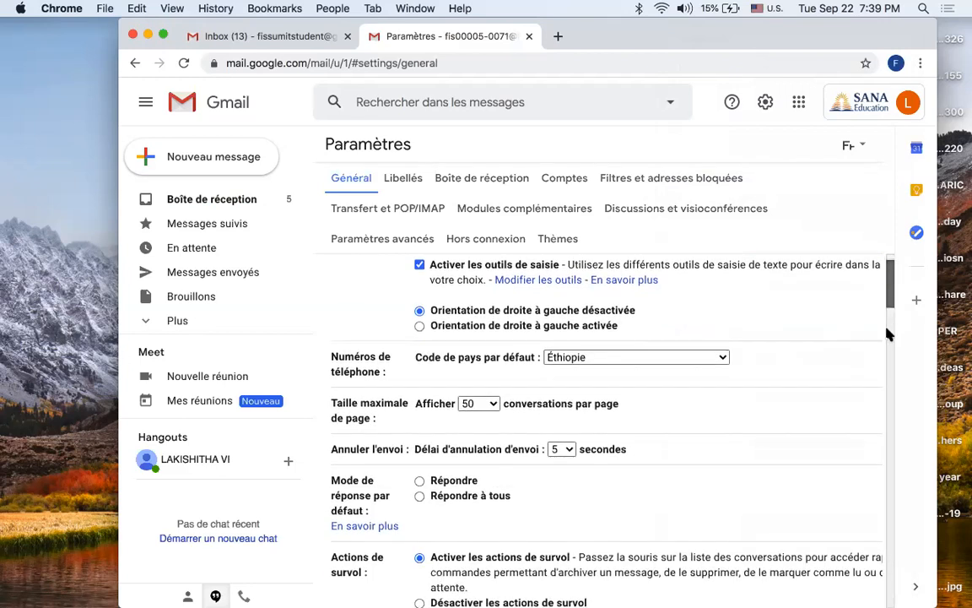
Step: Save the settings with 'Enregistrer les modifications' at the bottom of Général
{"action": "scroll", "scroll_direction": "down", "scroll_amount": 3}
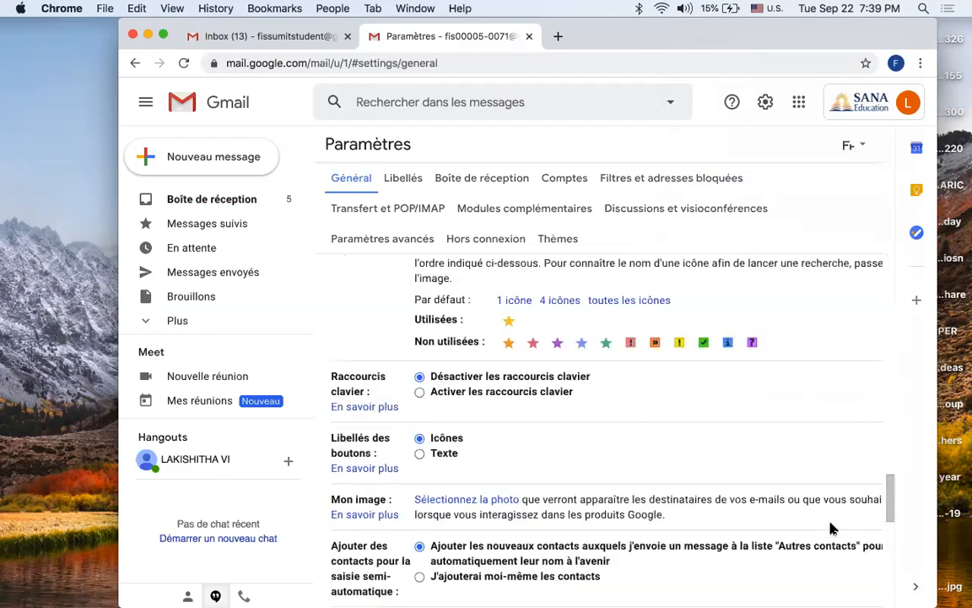
{"action": "scroll", "scroll_direction": "down", "scroll_amount": 3}
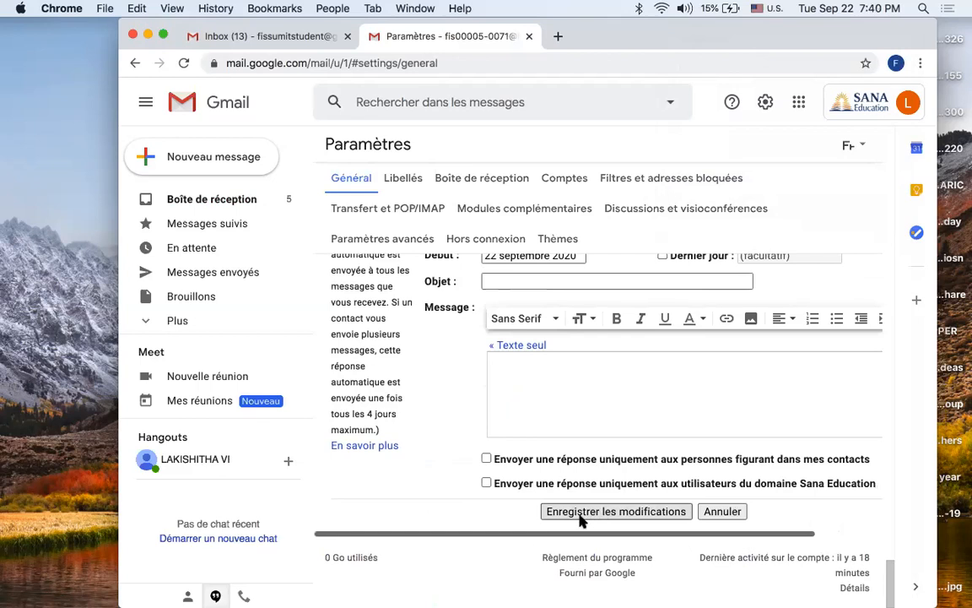
{"action": "mouse_move", "coordinate": [718, 477]}
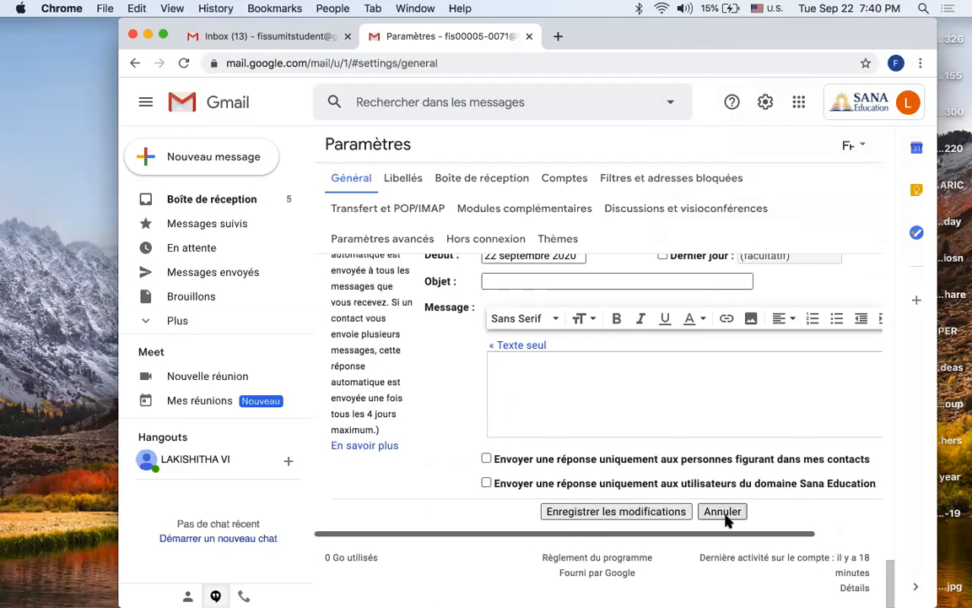
{"action": "mouse_move", "coordinate": [612, 512]}
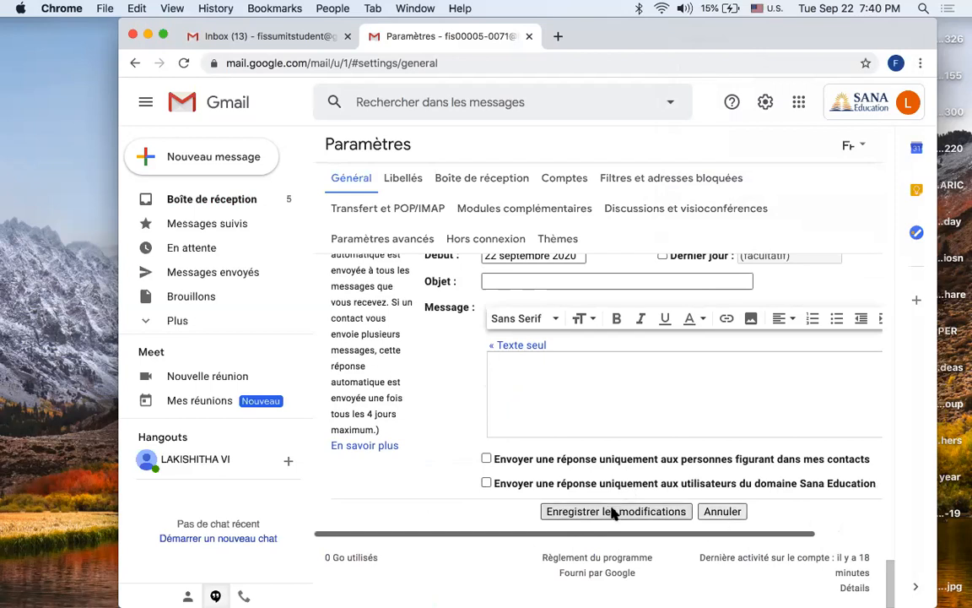
{"action": "left_click", "coordinate": [616, 511]}
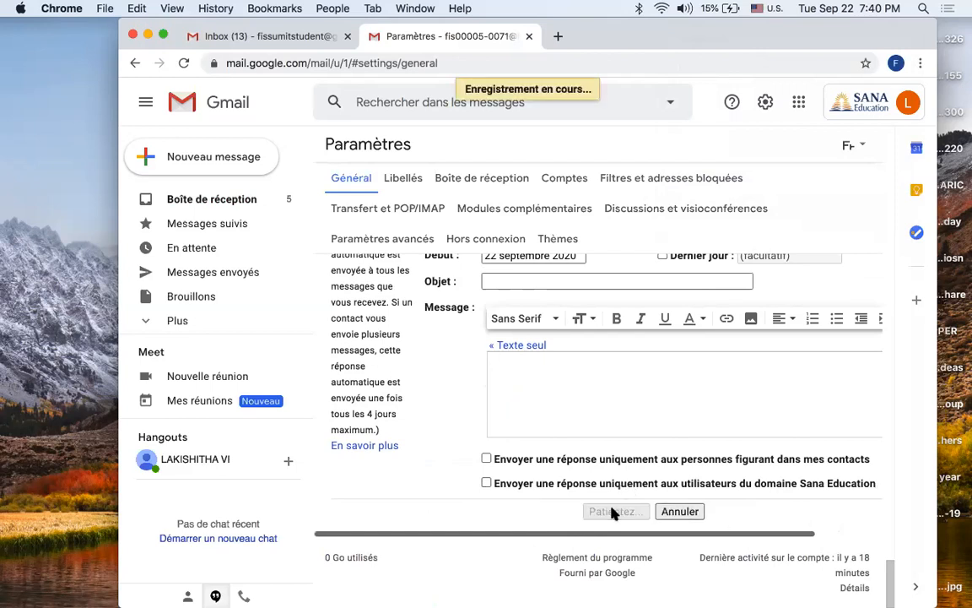
{"action": "left_click", "coordinate": [616, 510]}
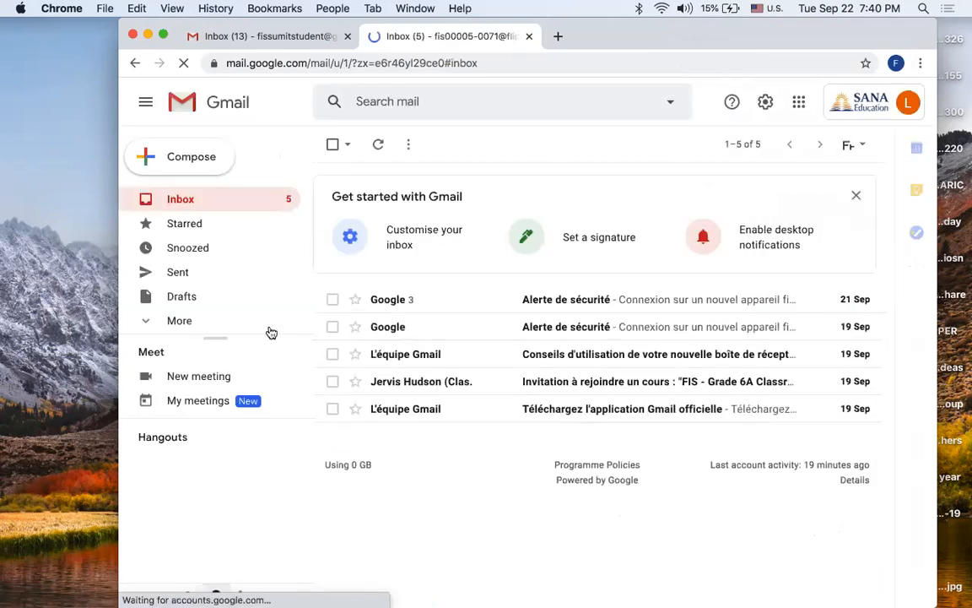
{"action": "mouse_move", "coordinate": [463, 354]}
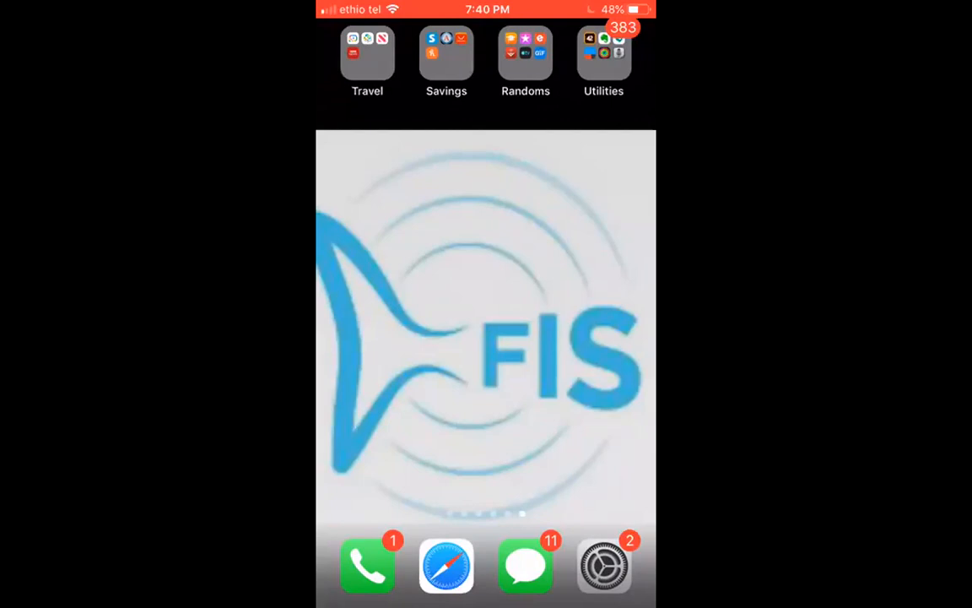
Step: Swipe through the iPhone home screen pages and launch the Gmail app
{"action": "scroll", "scroll_direction": "left", "scroll_amount": 3}
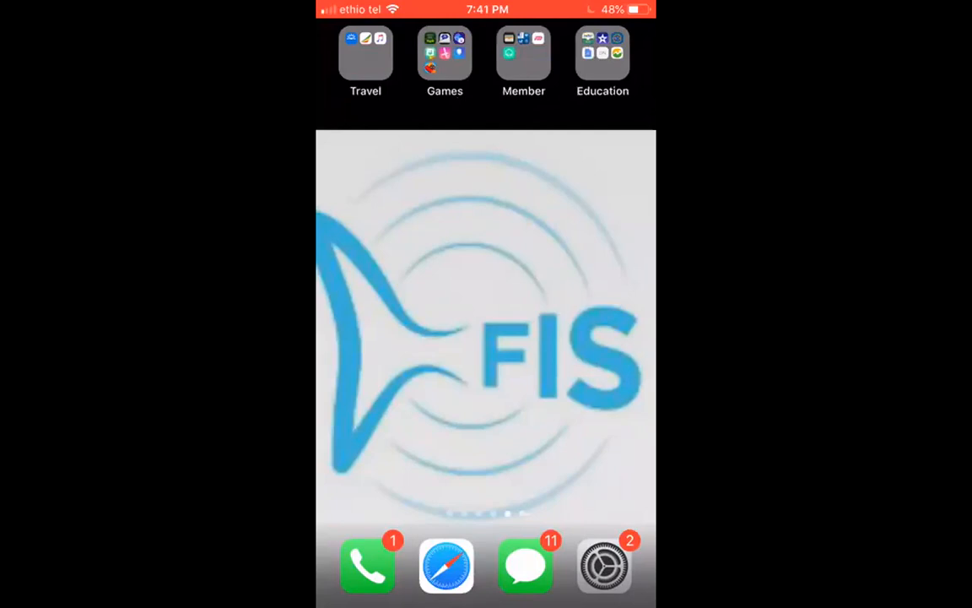
{"action": "scroll", "scroll_direction": "left", "scroll_amount": 3}
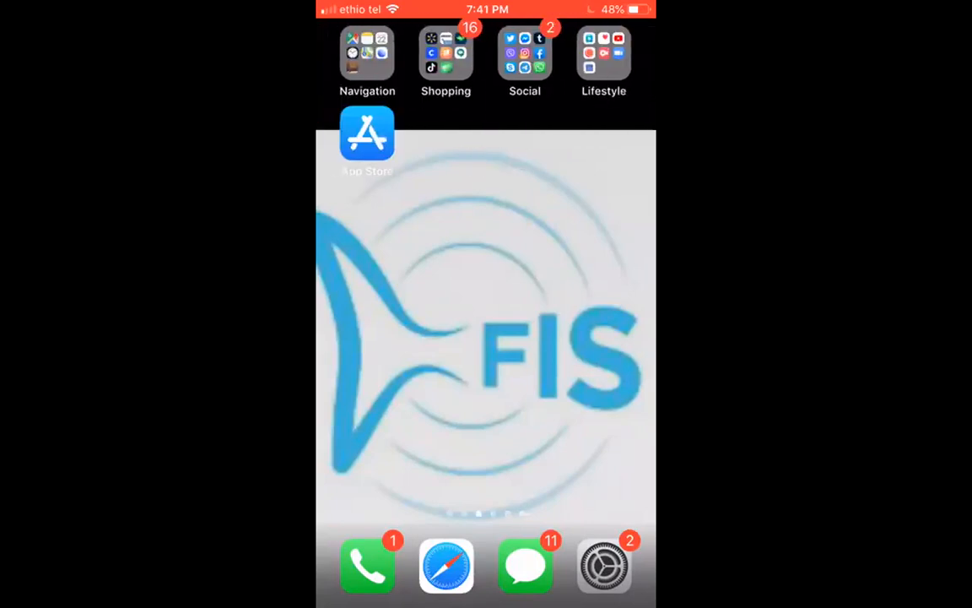
{"action": "scroll", "scroll_direction": "left", "scroll_amount": 3}
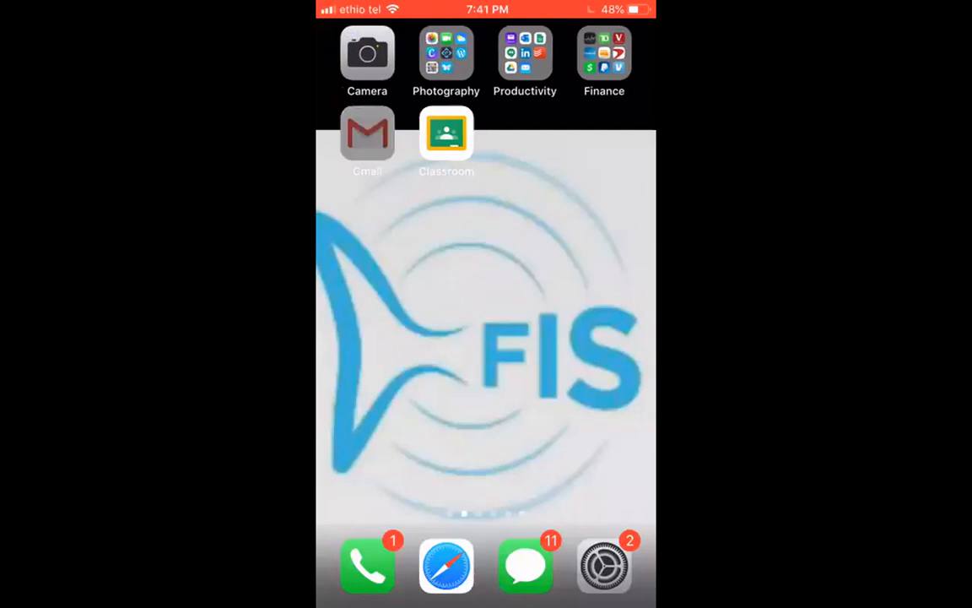
{"action": "left_click", "coordinate": [367, 135]}
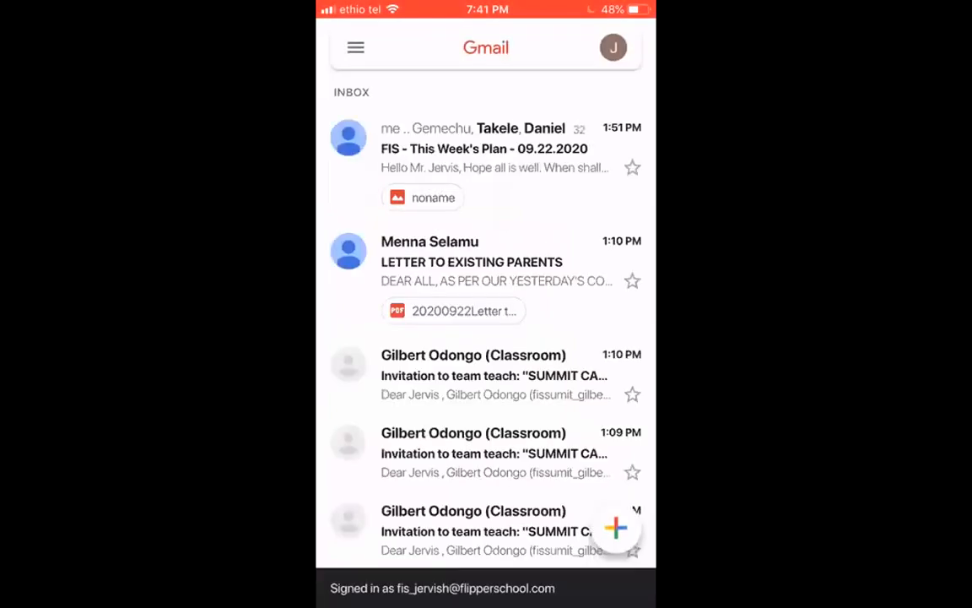
Step: Switch to the school student account and reopen its account panel
{"action": "left_click", "coordinate": [464, 48]}
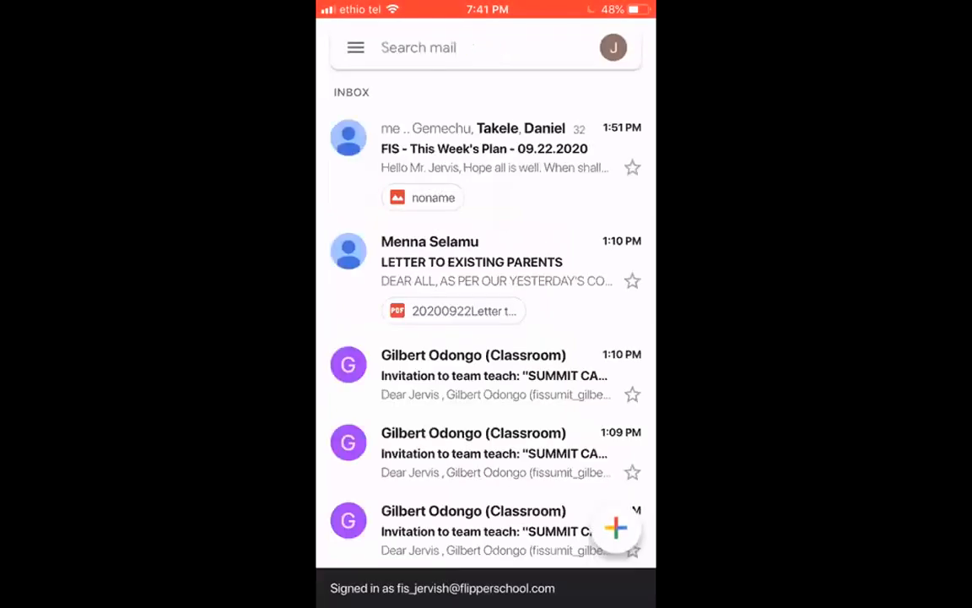
{"action": "left_click", "coordinate": [614, 47]}
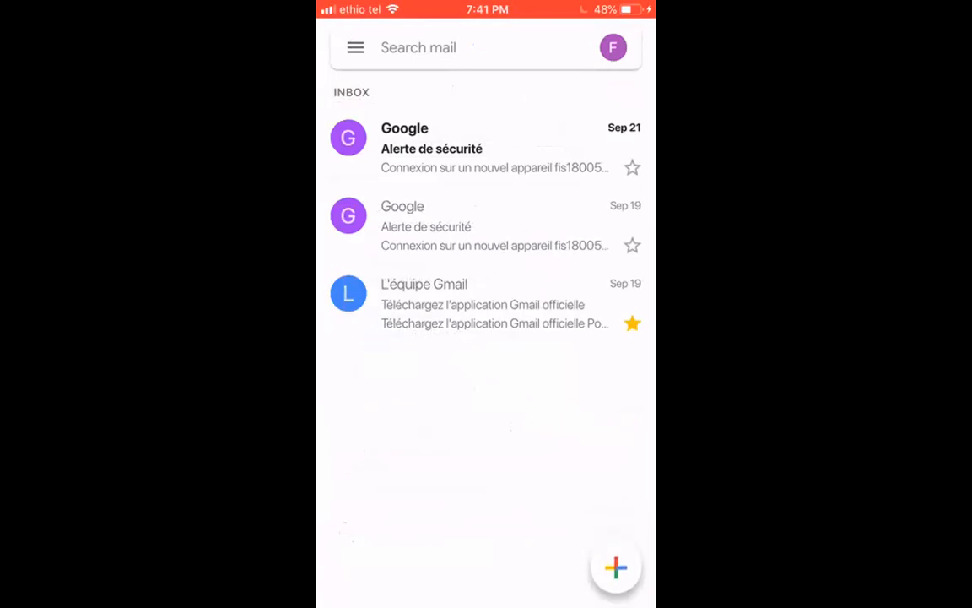
{"action": "left_click", "coordinate": [613, 47]}
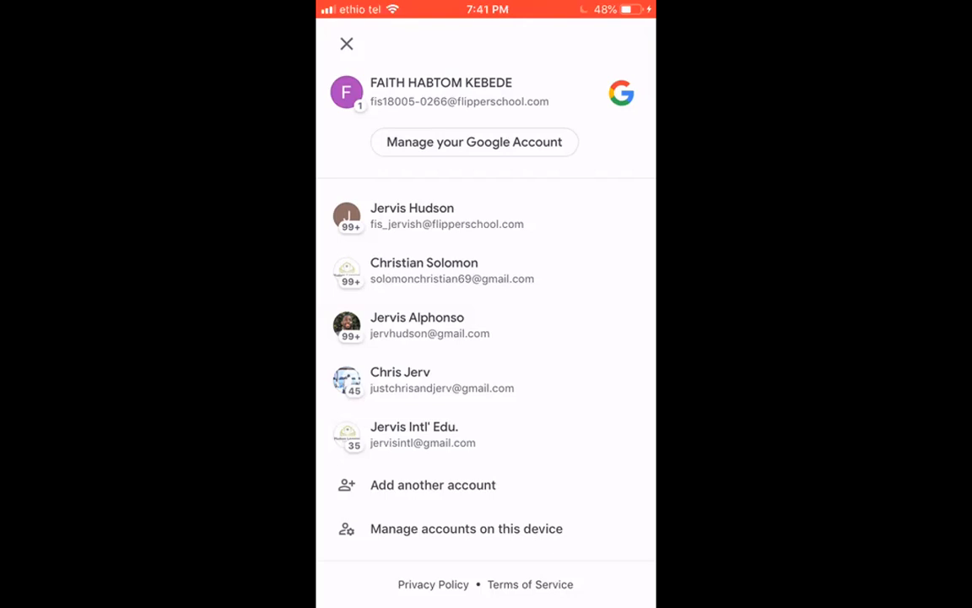
Step: Open Manage your Google Account, then Language under General preferences
{"action": "left_click", "coordinate": [474, 142]}
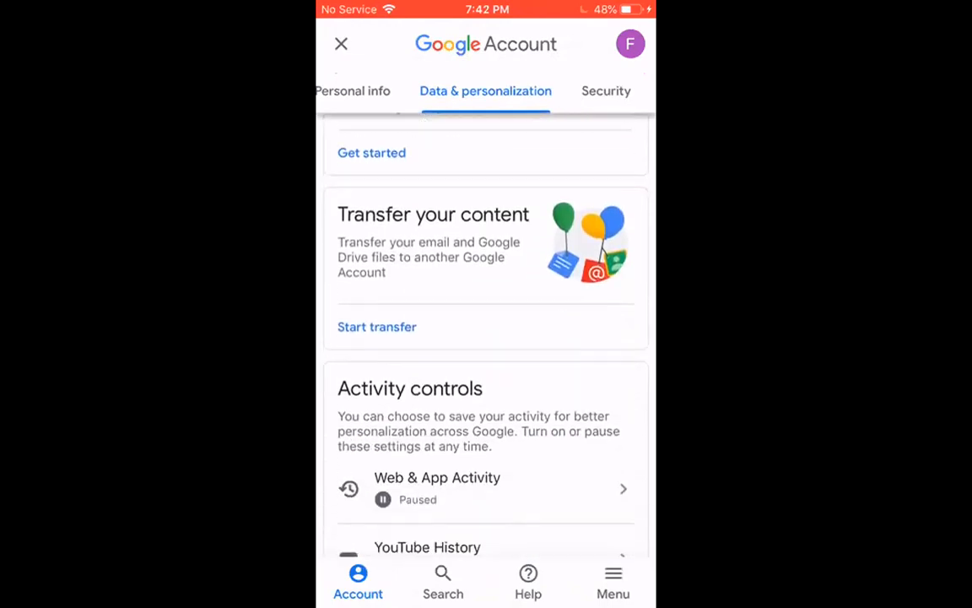
{"action": "scroll", "scroll_direction": "down", "scroll_amount": 3}
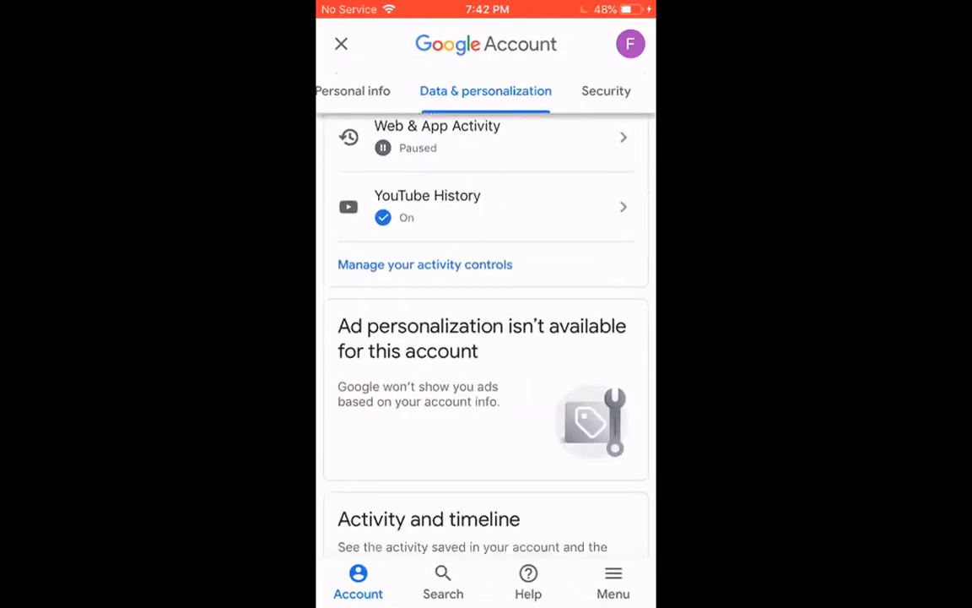
{"action": "scroll", "scroll_direction": "down", "scroll_amount": 3}
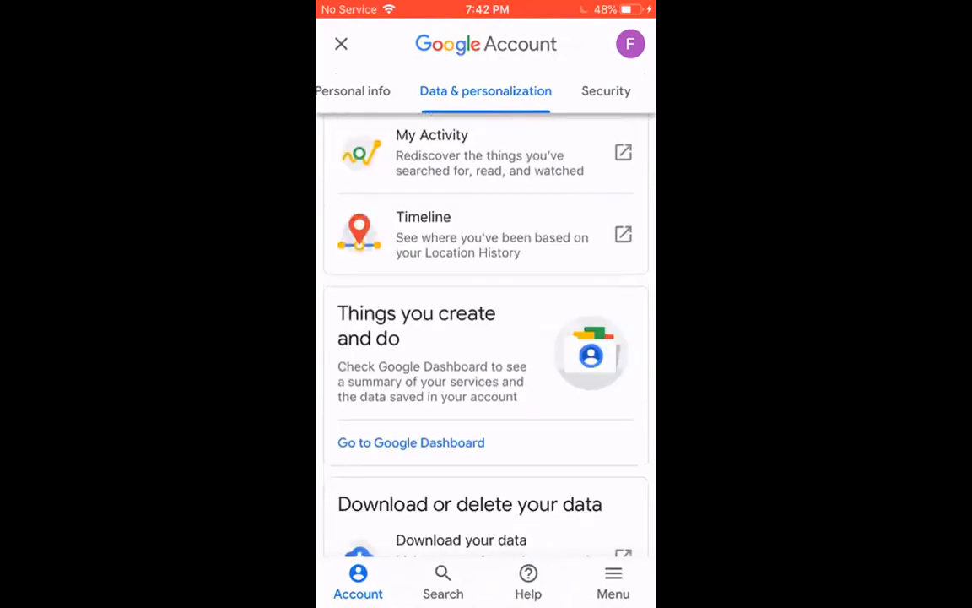
{"action": "scroll", "scroll_direction": "down", "scroll_amount": 3}
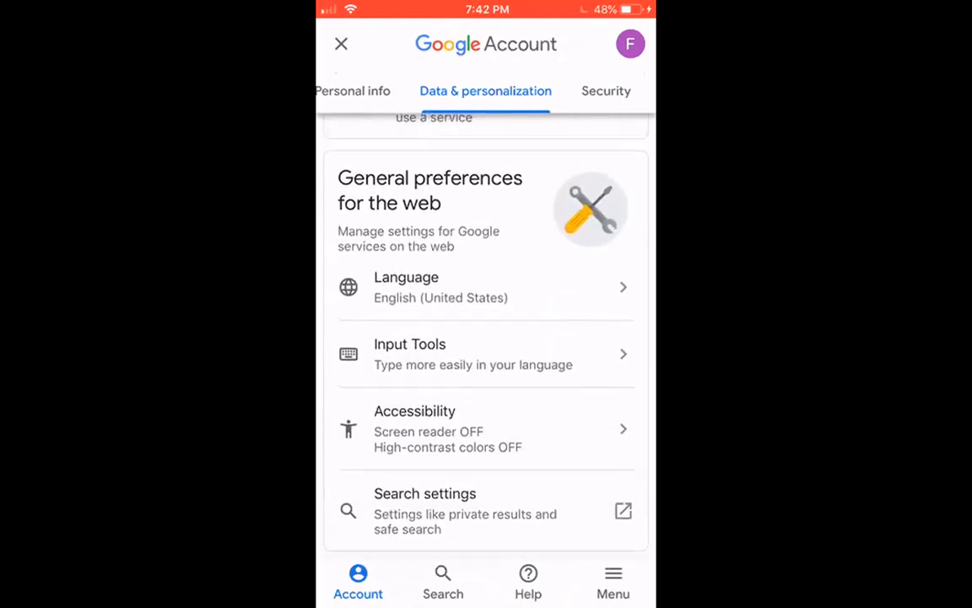
{"action": "left_click", "coordinate": [485, 287]}
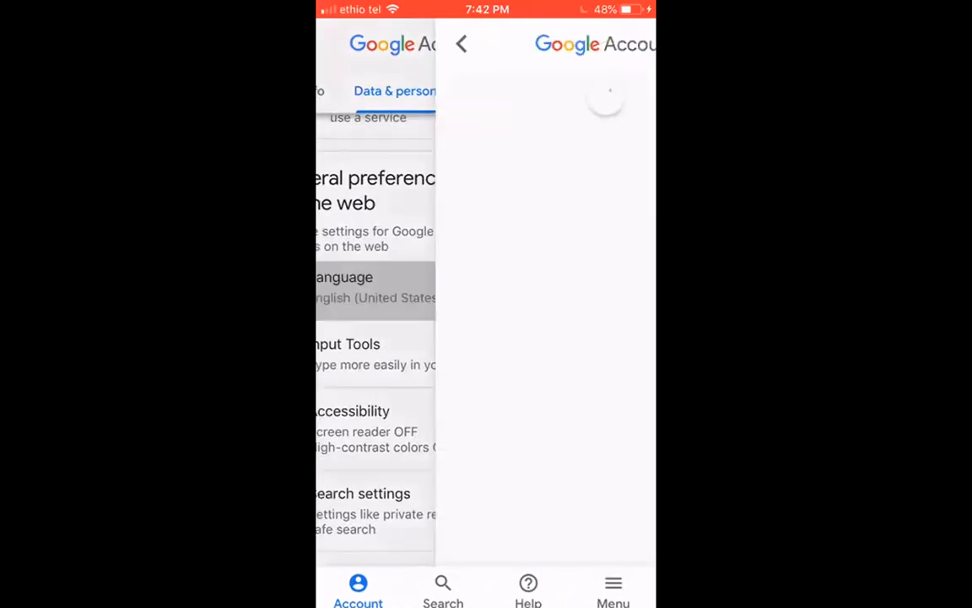
{"action": "left_click", "coordinate": [462, 44]}
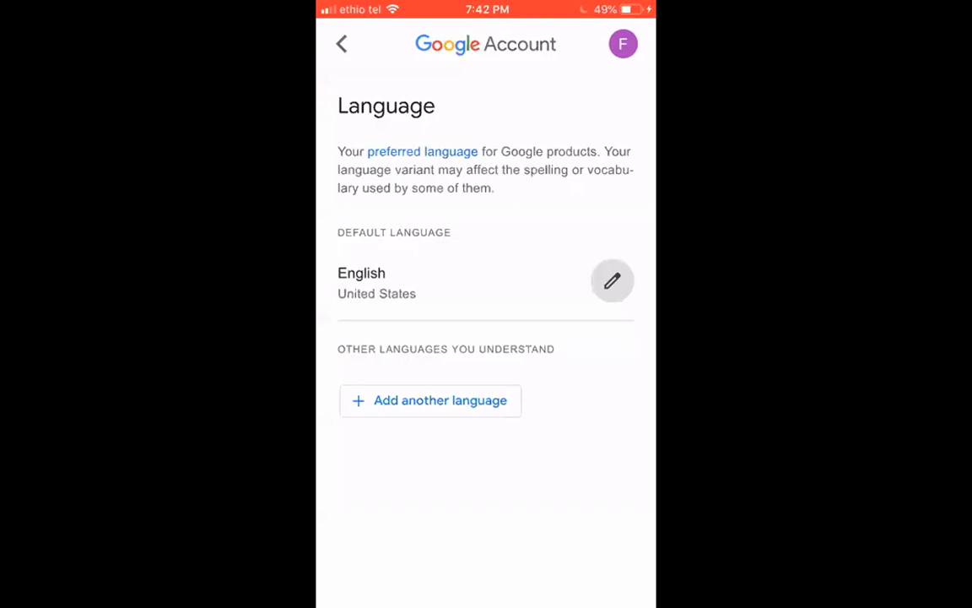
Step: Edit the default language, searching 'E' to pick English (United Kingdom)
{"action": "left_click", "coordinate": [430, 400]}
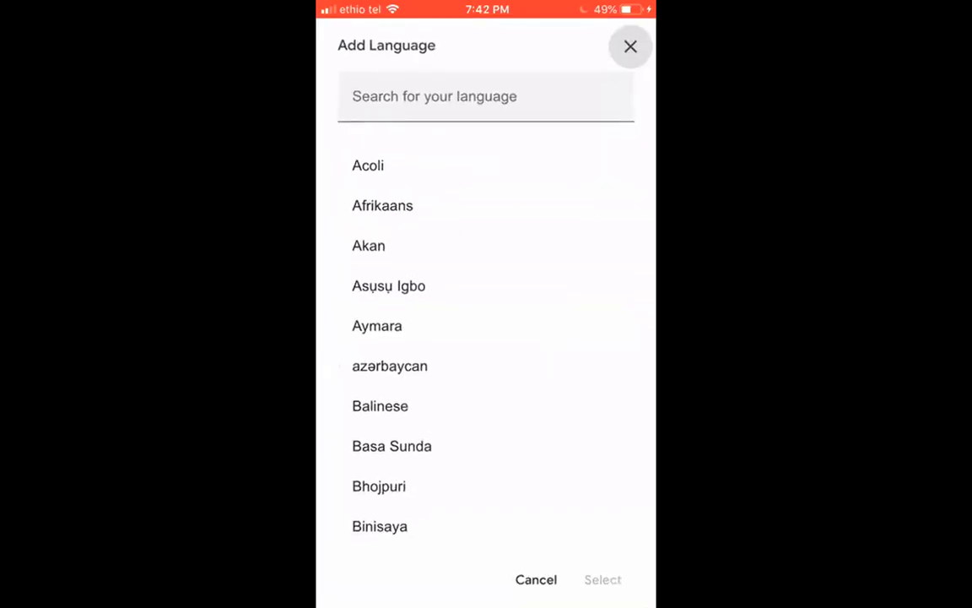
{"action": "type", "text": "E"}
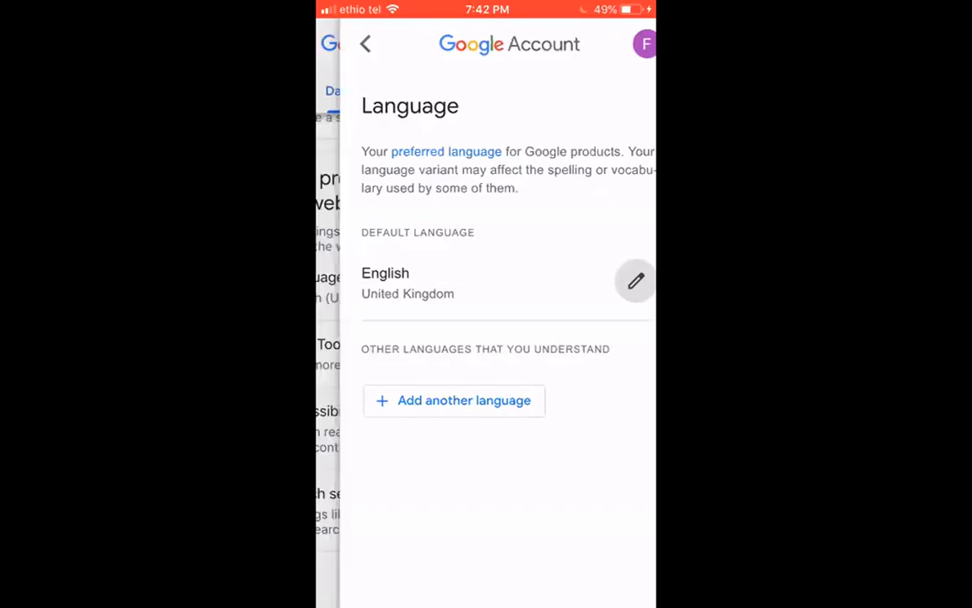
Step: Leave the language settings, close the account panel, then stop sharing the phone screen
{"action": "left_click", "coordinate": [645, 44]}
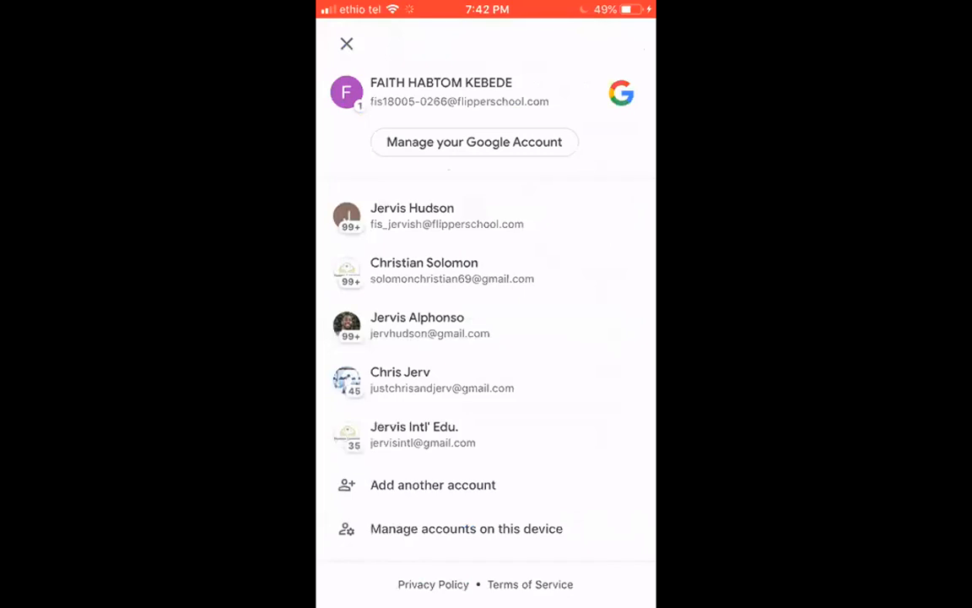
{"action": "left_click", "coordinate": [346, 43]}
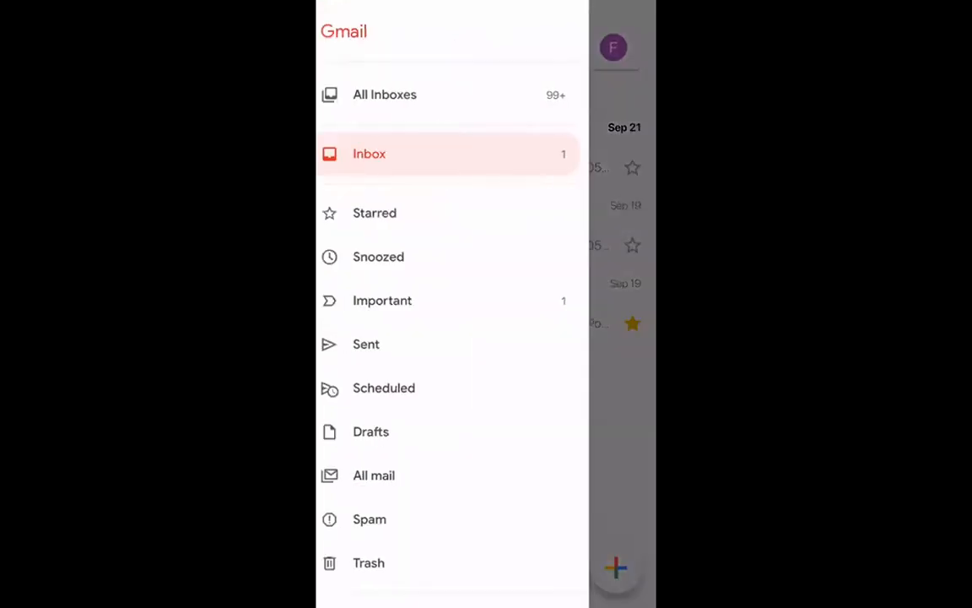
{"action": "scroll", "scroll_direction": "down", "scroll_amount": 3}
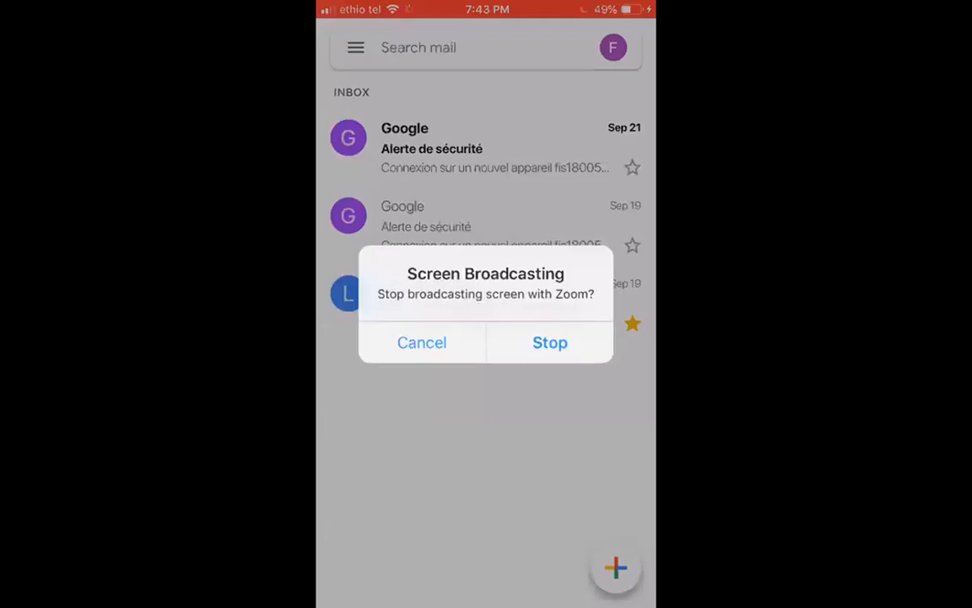
{"action": "left_click", "coordinate": [550, 342]}
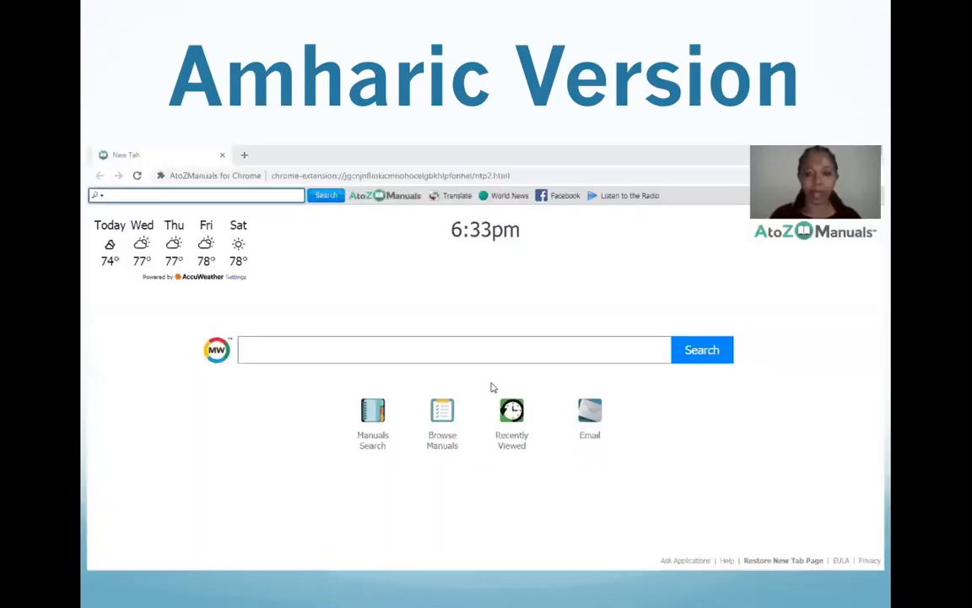
{"action": "mouse_move", "coordinate": [724, 280]}
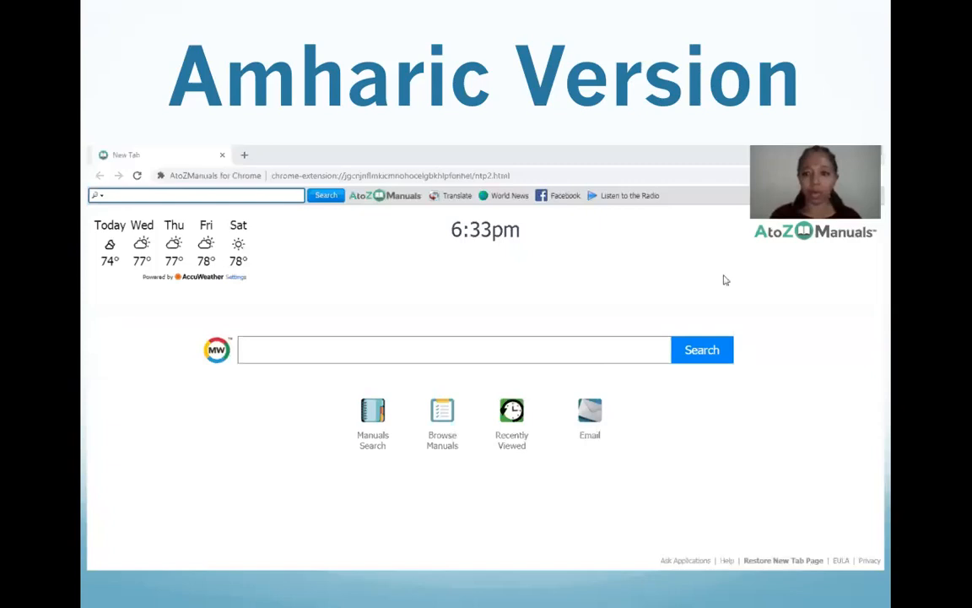
{"action": "mouse_move", "coordinate": [704, 304]}
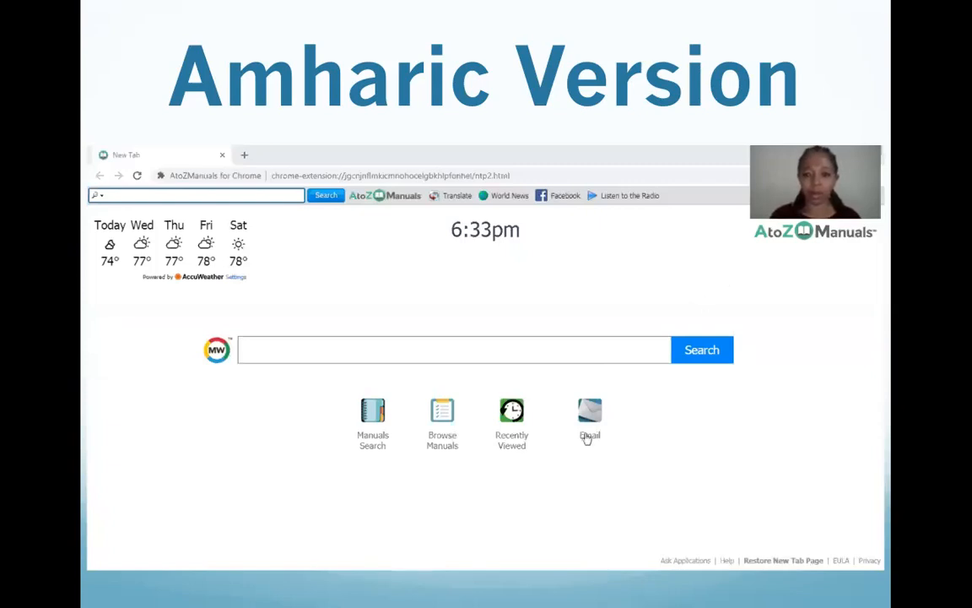
{"action": "left_click", "coordinate": [590, 422]}
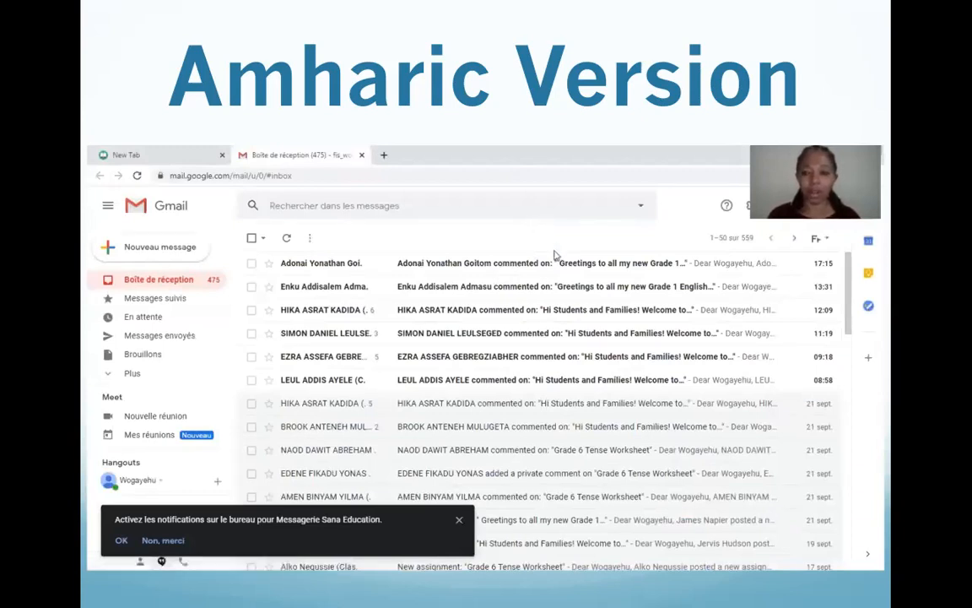
{"action": "mouse_move", "coordinate": [631, 188]}
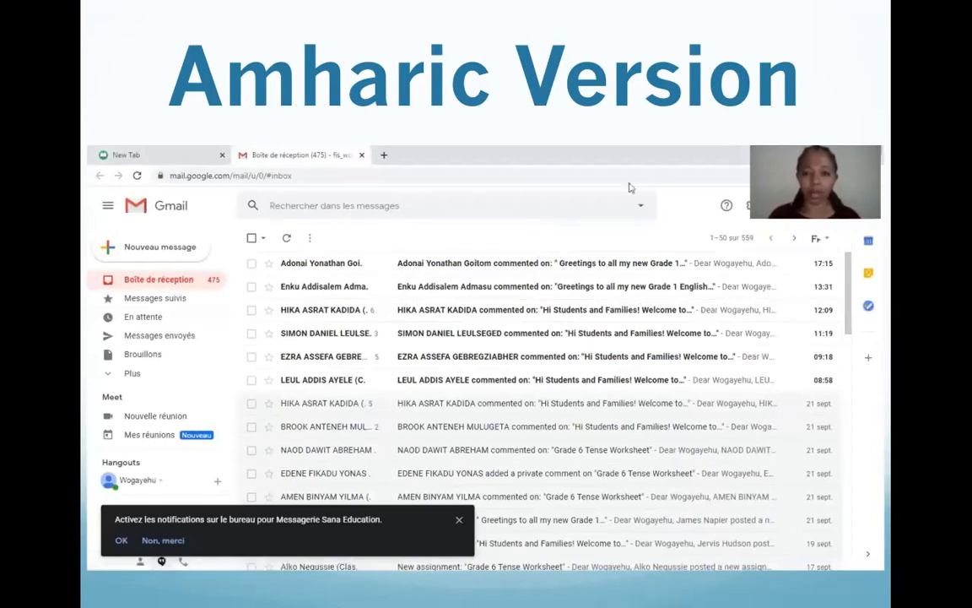
{"action": "mouse_move", "coordinate": [510, 231]}
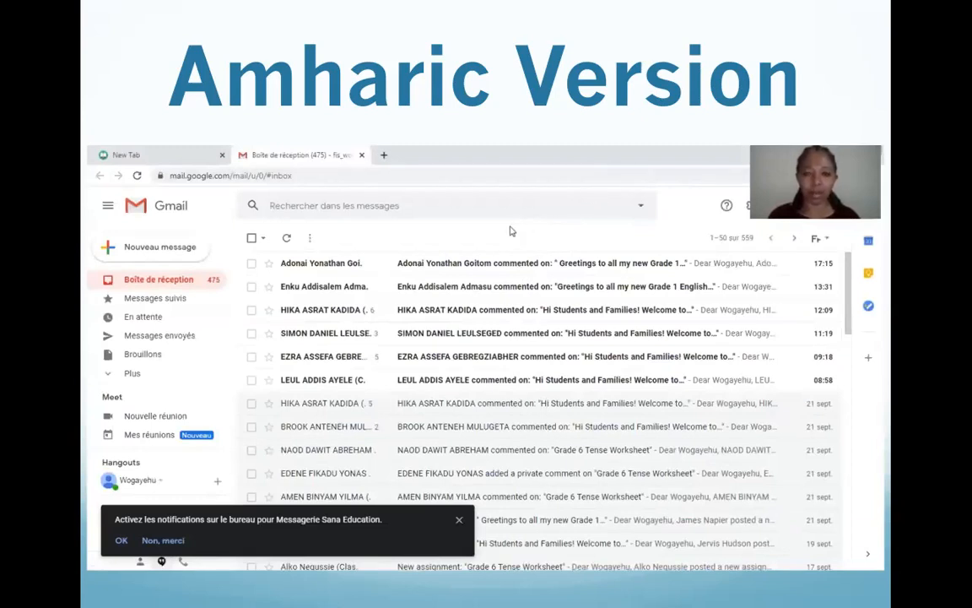
{"action": "mouse_move", "coordinate": [169, 275]}
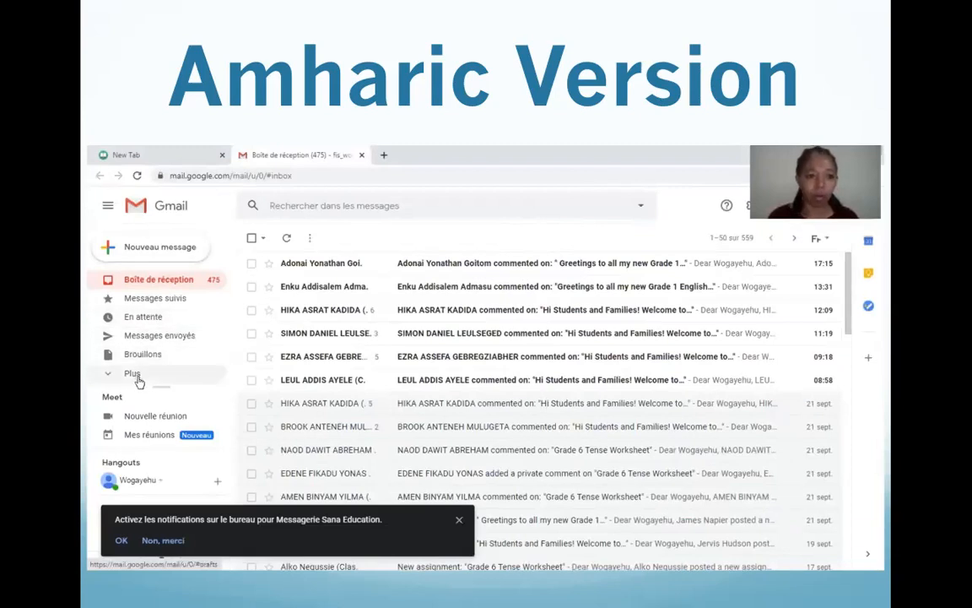
{"action": "mouse_move", "coordinate": [573, 234]}
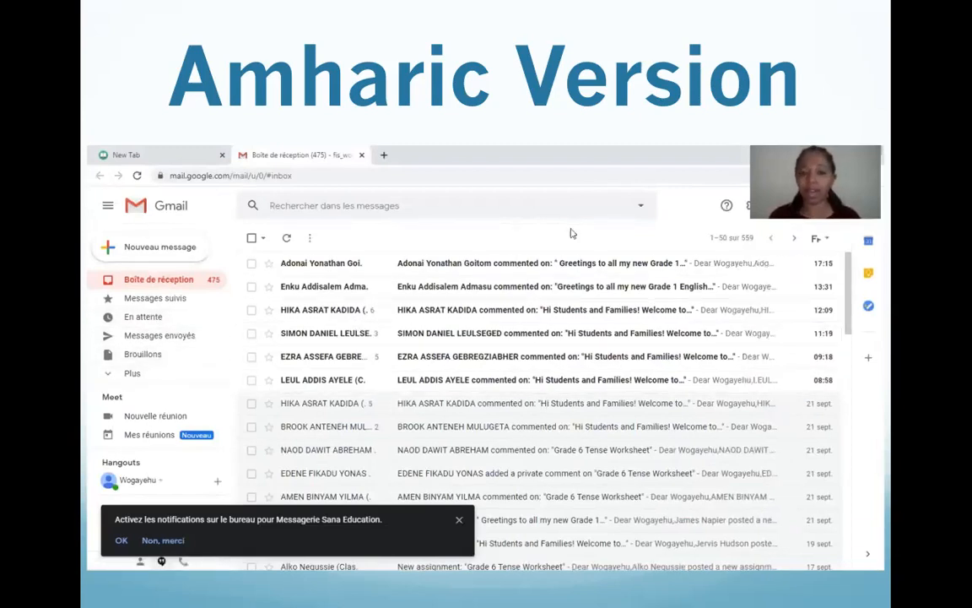
{"action": "mouse_move", "coordinate": [723, 173]}
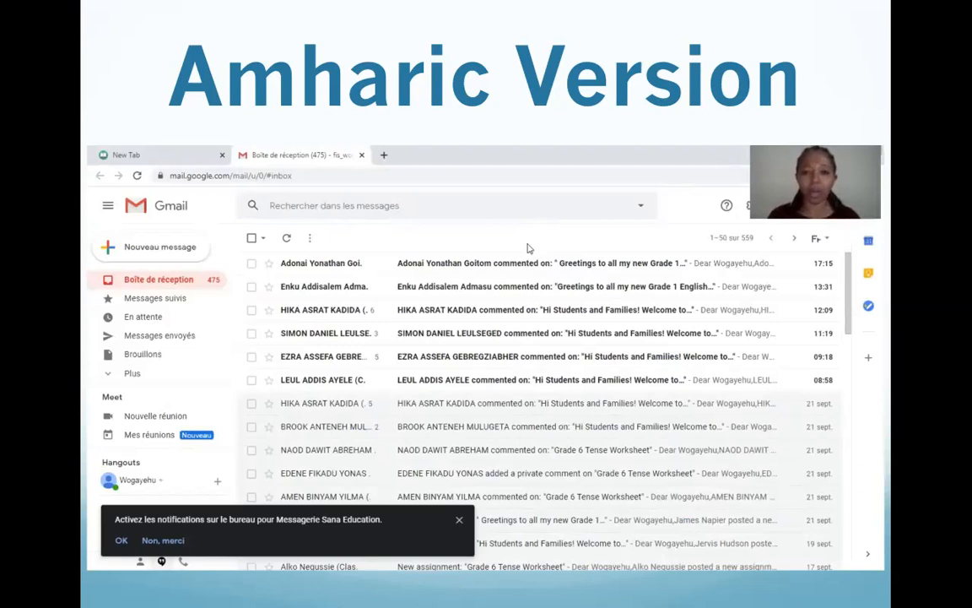
{"action": "mouse_move", "coordinate": [509, 268]}
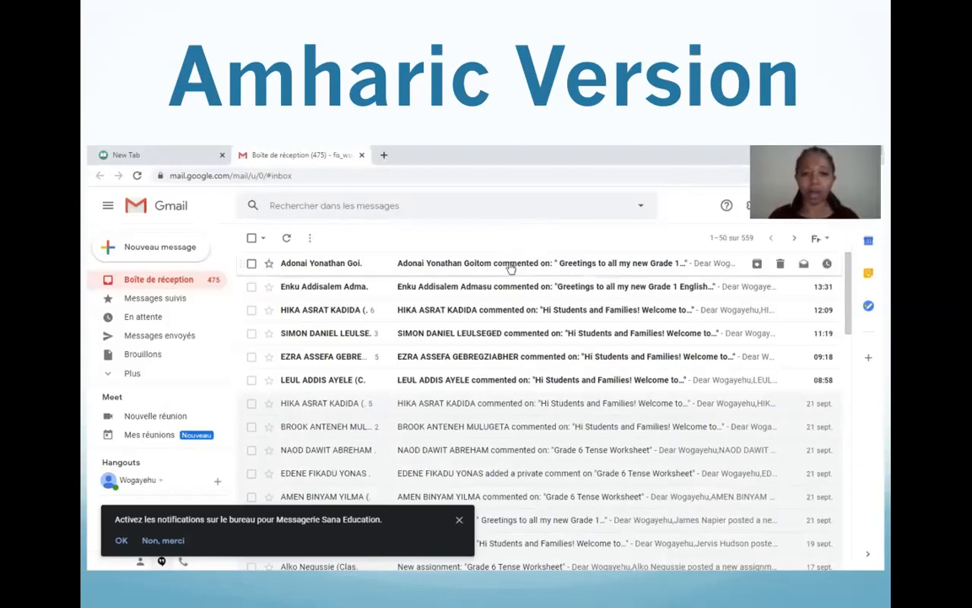
{"action": "mouse_move", "coordinate": [751, 205]}
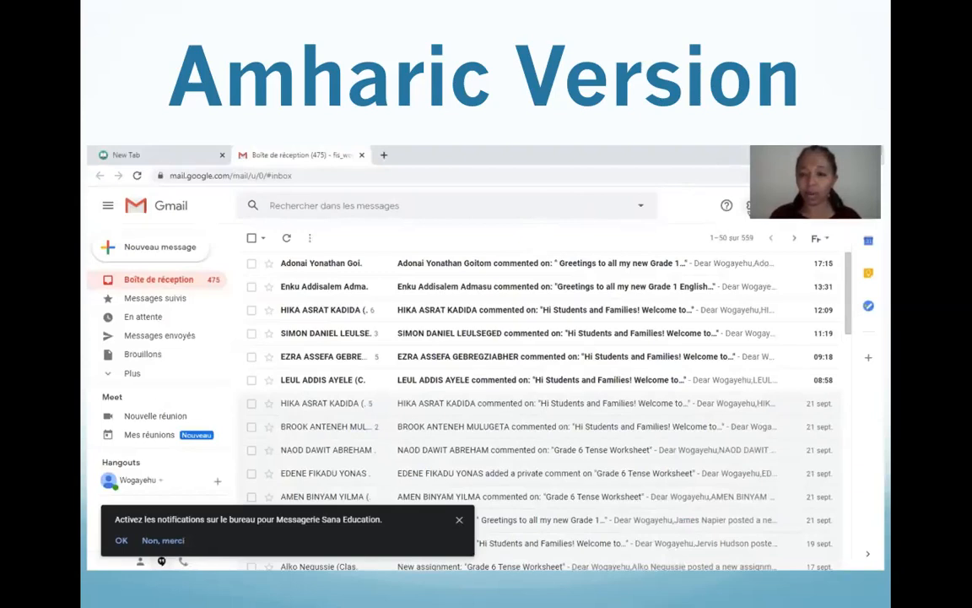
Step: Open the full Gmail settings via the gear's 'Afficher tous les paramètres' link
{"action": "left_click", "coordinate": [868, 239]}
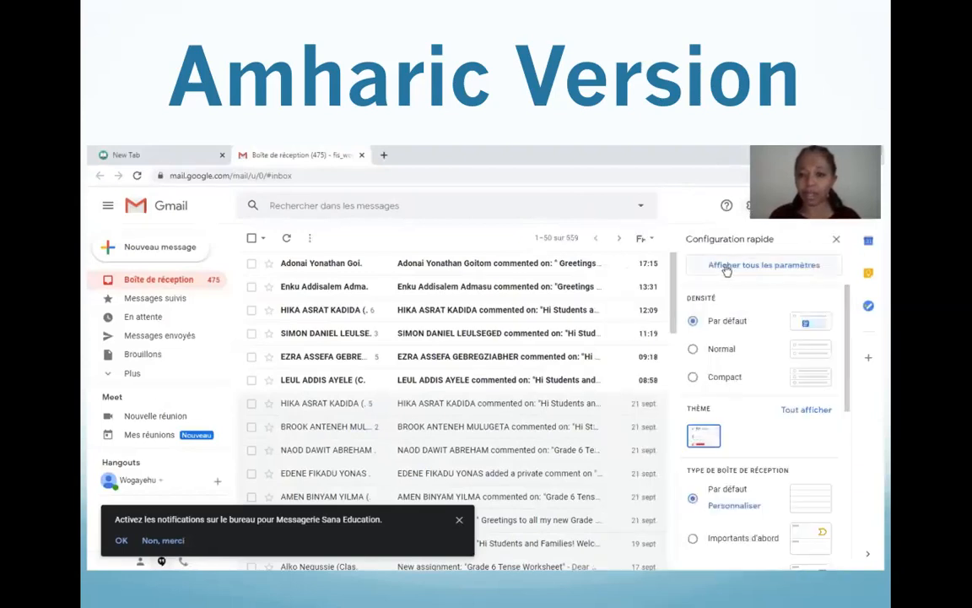
{"action": "mouse_move", "coordinate": [760, 272]}
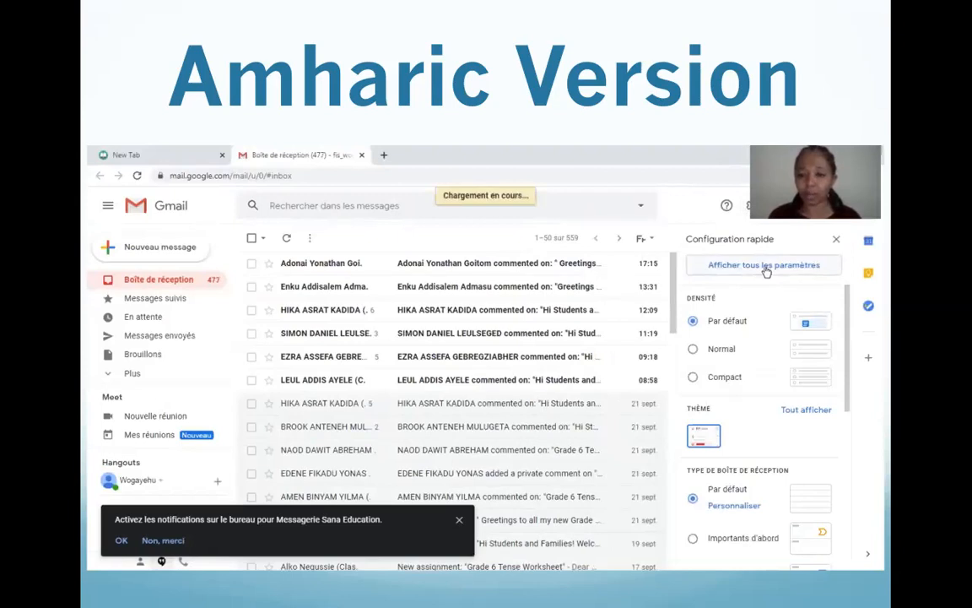
{"action": "left_click", "coordinate": [762, 264]}
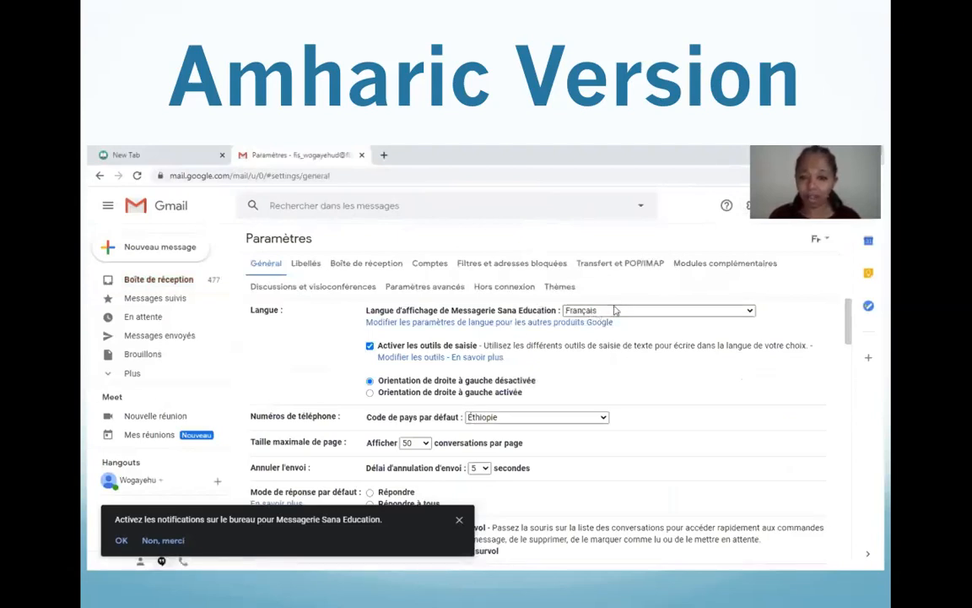
{"action": "mouse_move", "coordinate": [737, 316]}
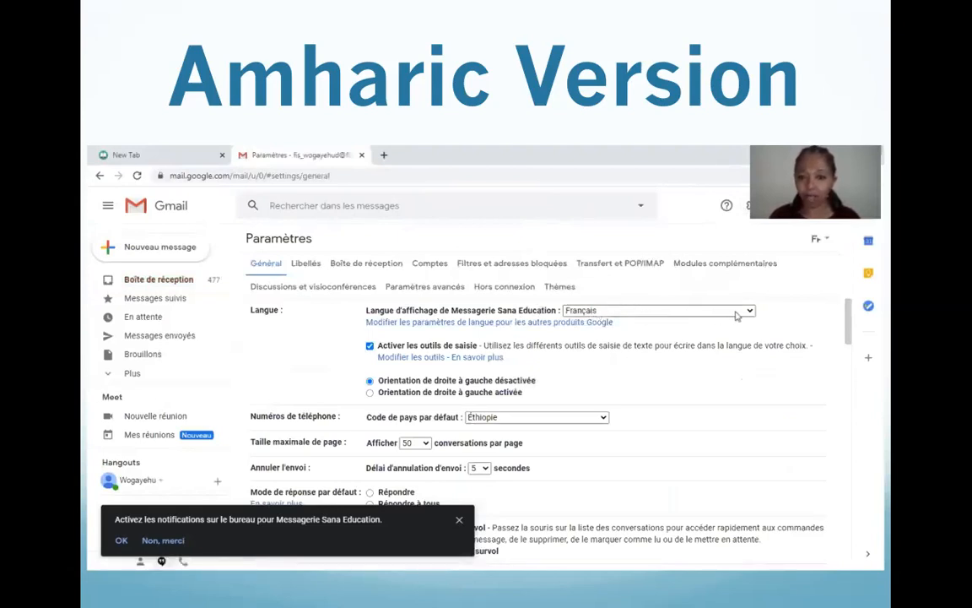
Step: Choose English (UK) in the 'Langue d'affichage' dropdown
{"action": "left_click", "coordinate": [746, 310]}
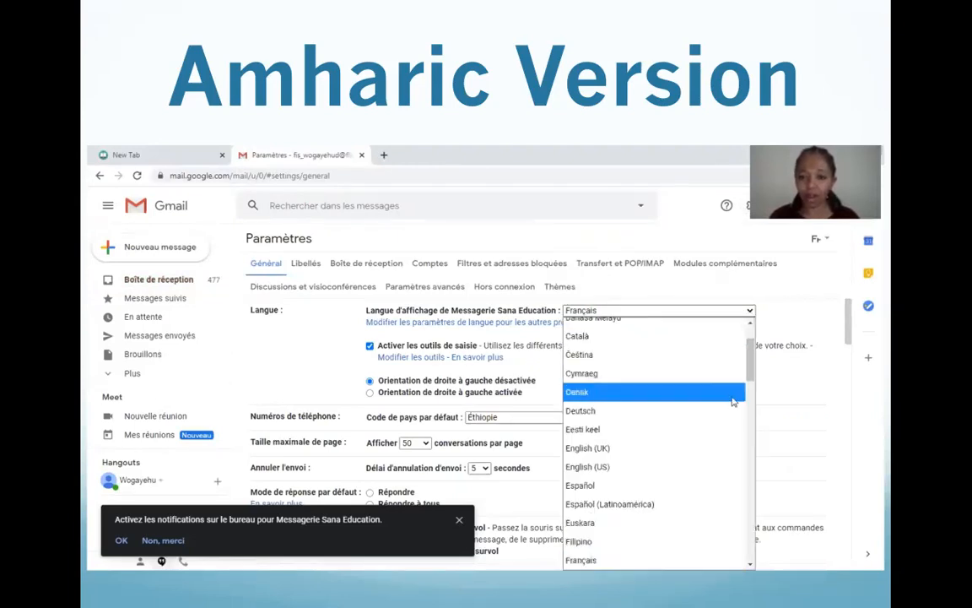
{"action": "mouse_move", "coordinate": [715, 423]}
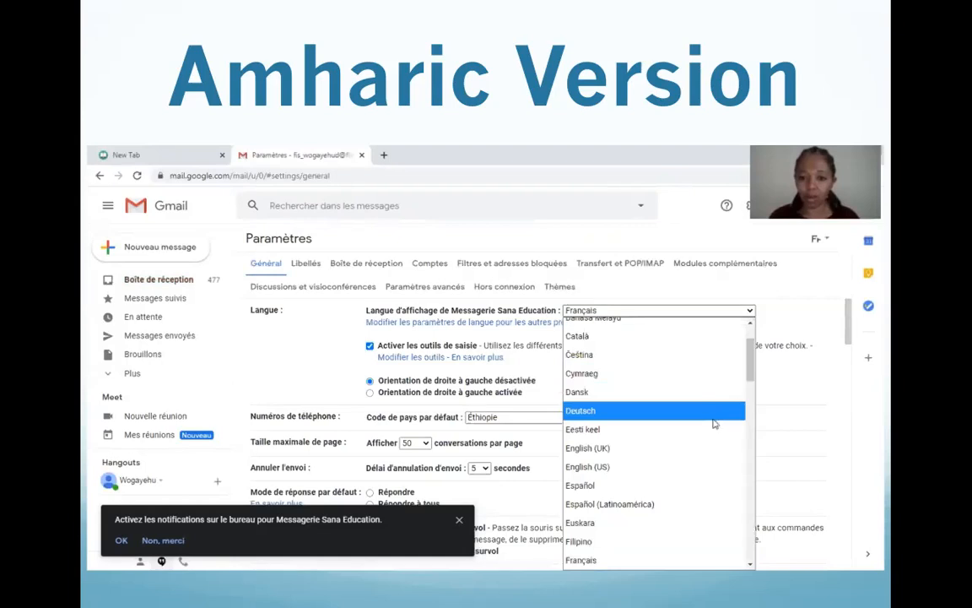
{"action": "mouse_move", "coordinate": [712, 429]}
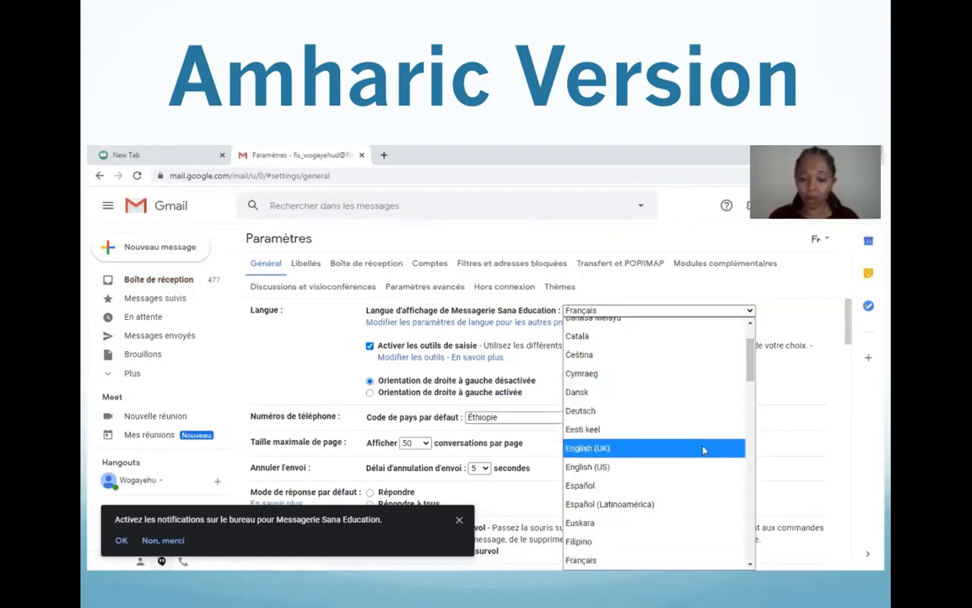
{"action": "mouse_move", "coordinate": [685, 454]}
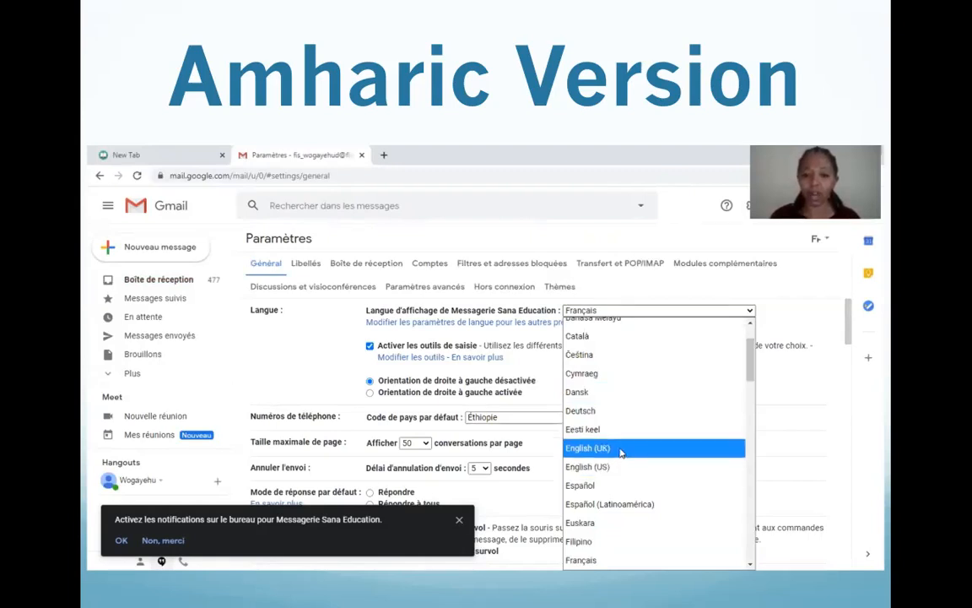
{"action": "left_click", "coordinate": [588, 448]}
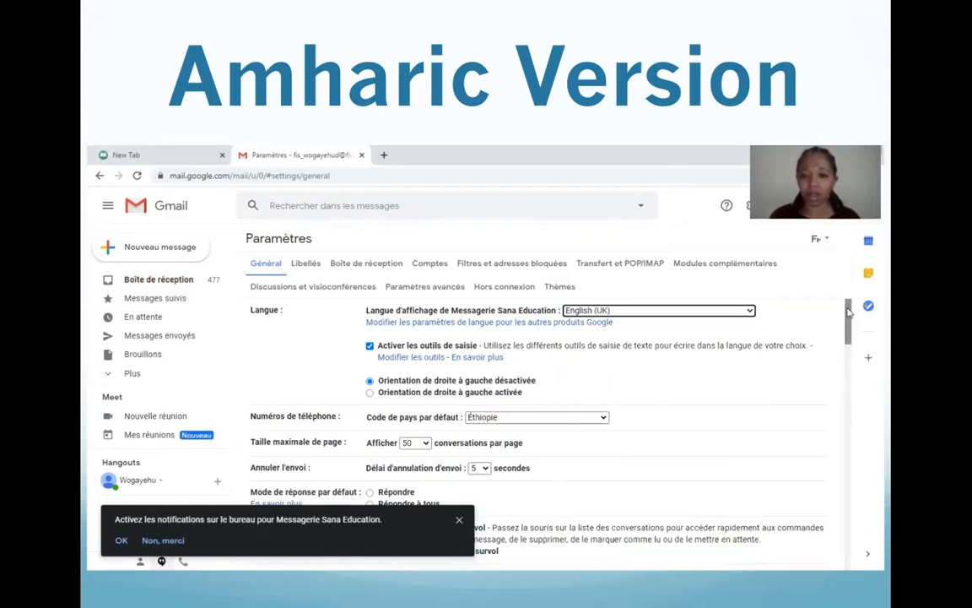
Step: Save the English (UK) display language with 'Enregistrer les modifications' at the bottom of General settings
{"action": "scroll", "scroll_direction": "down", "scroll_amount": 3}
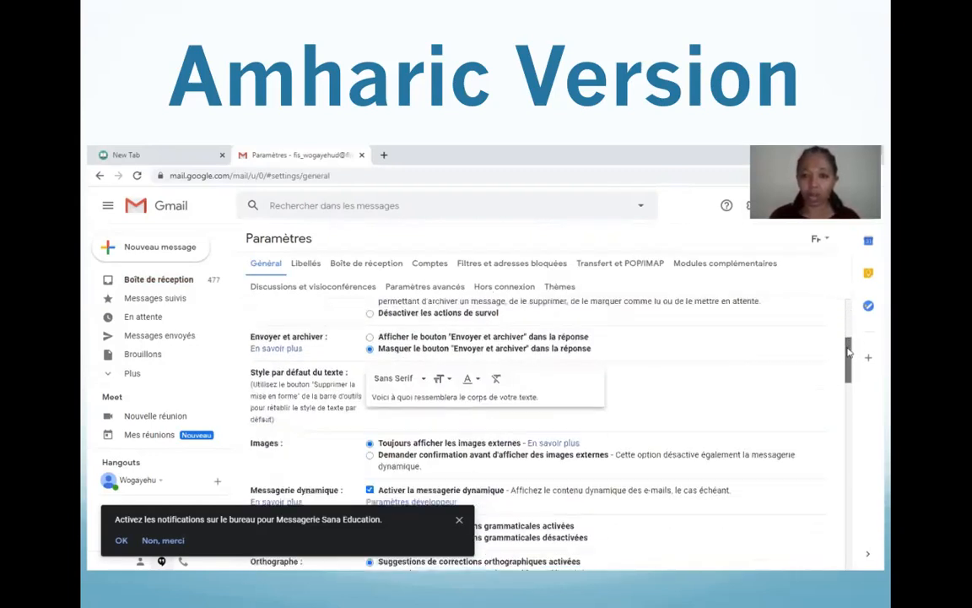
{"action": "scroll", "scroll_direction": "down", "scroll_amount": 3}
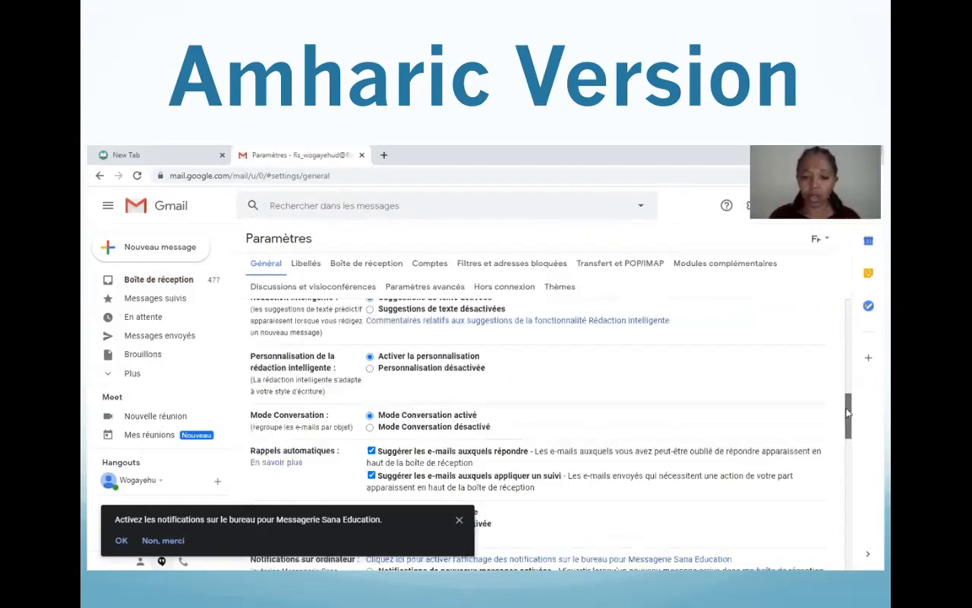
{"action": "scroll", "scroll_direction": "down", "scroll_amount": 3}
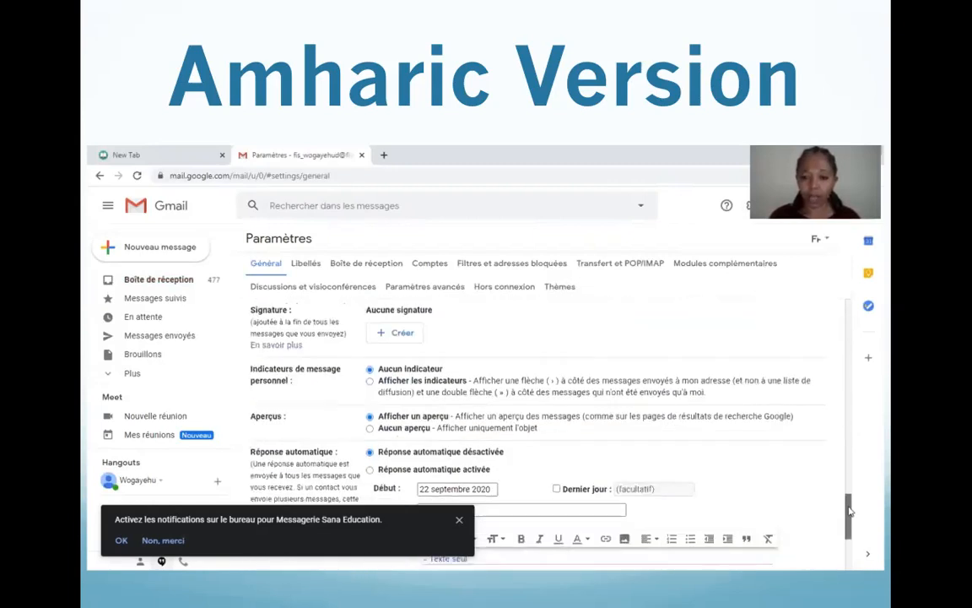
{"action": "scroll", "scroll_direction": "down", "scroll_amount": 3}
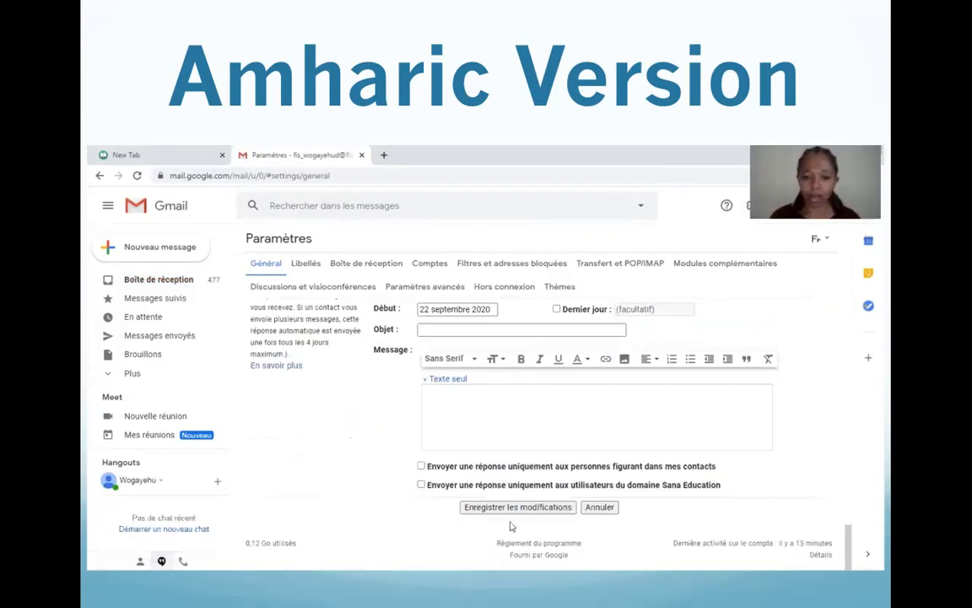
{"action": "mouse_move", "coordinate": [610, 517]}
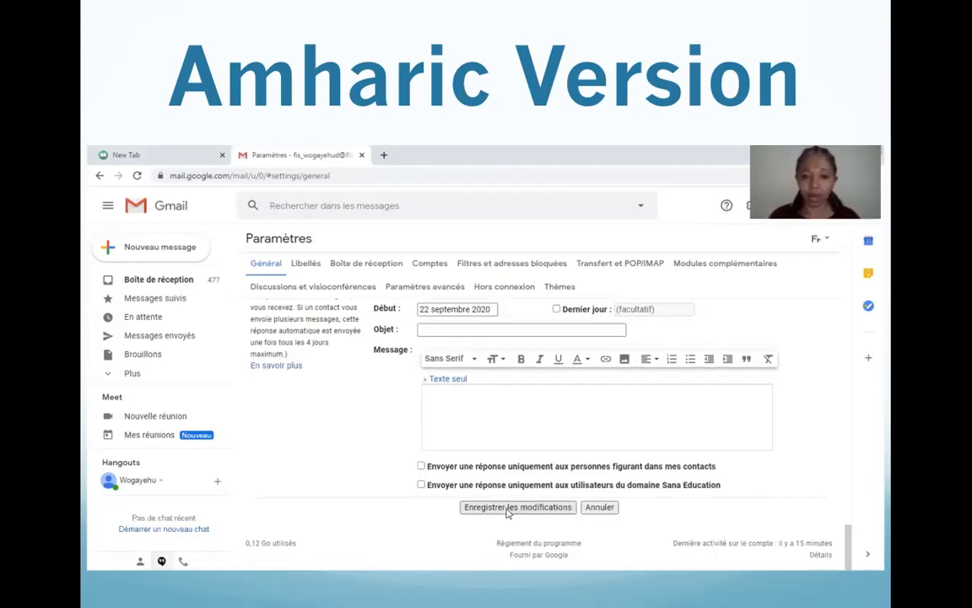
{"action": "left_click", "coordinate": [517, 506]}
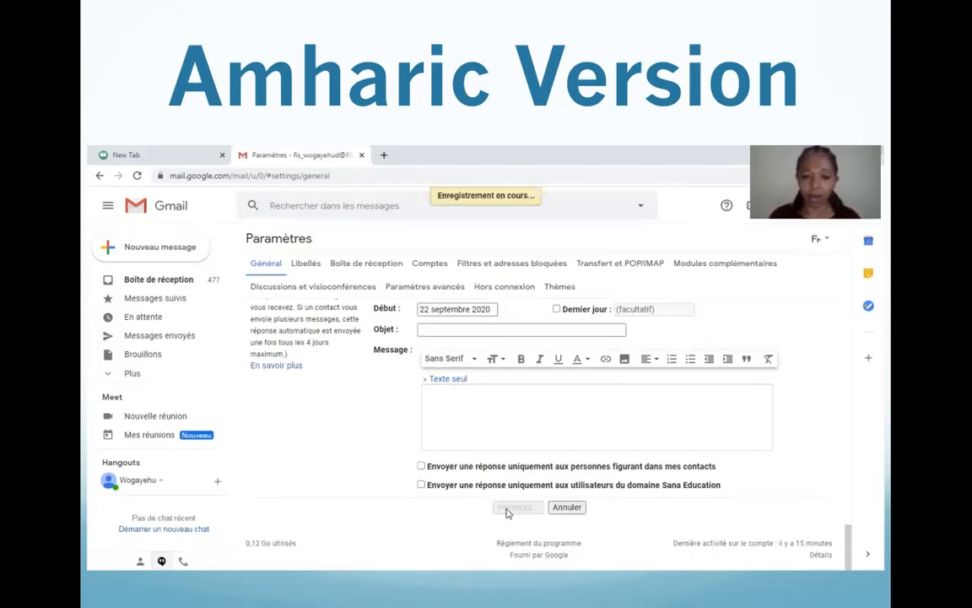
{"action": "left_click", "coordinate": [517, 507]}
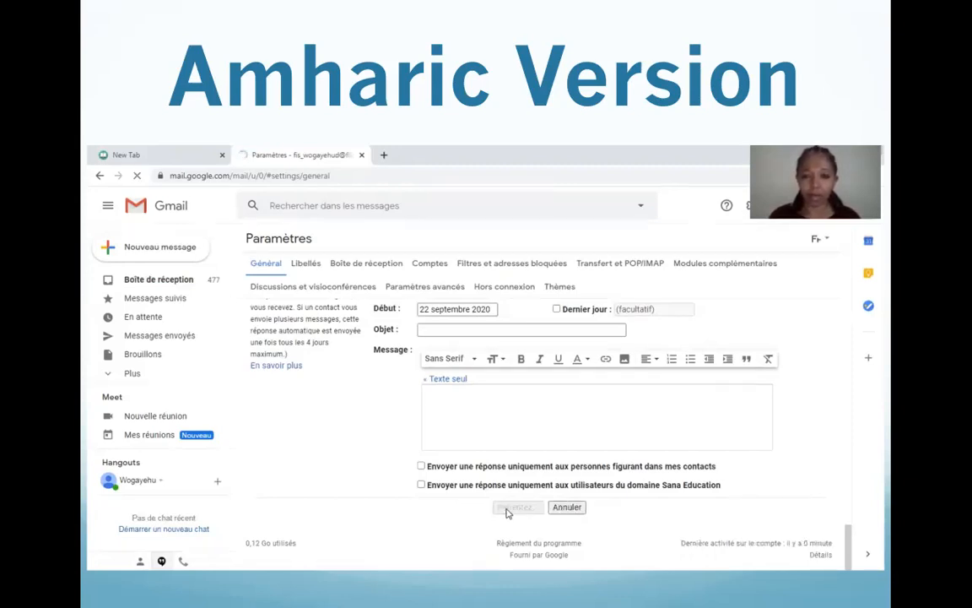
{"action": "left_click", "coordinate": [518, 506]}
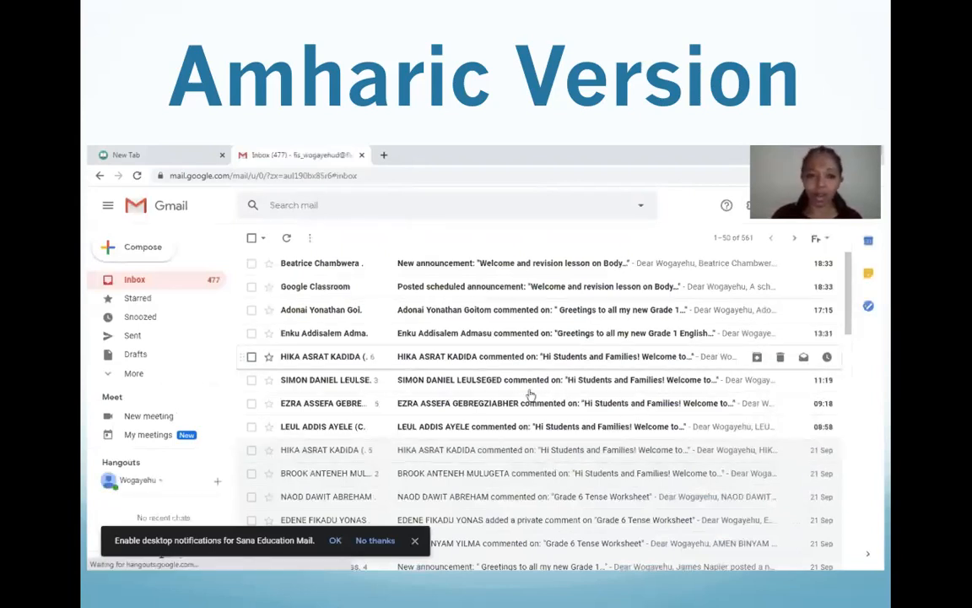
{"action": "mouse_move", "coordinate": [202, 275]}
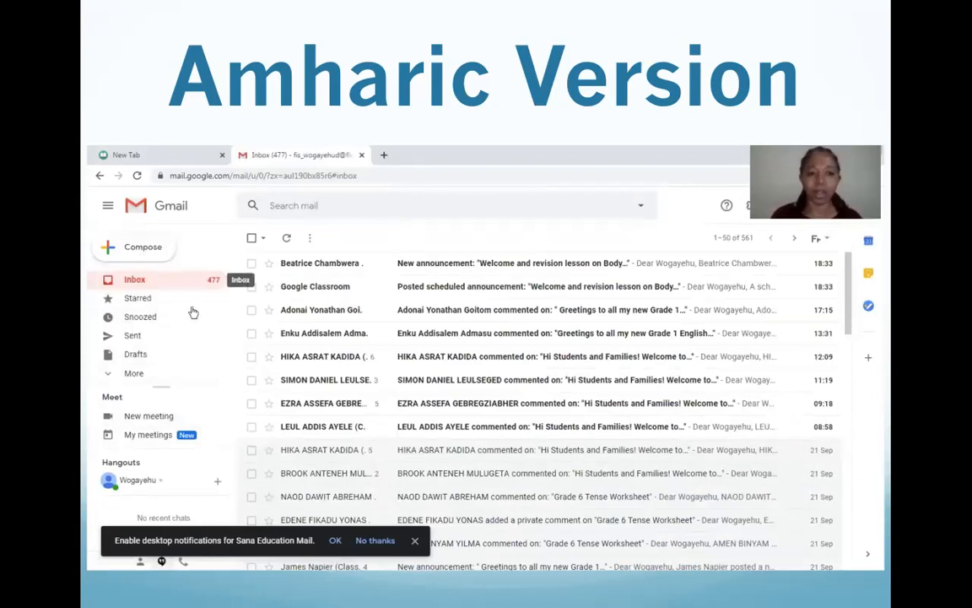
{"action": "mouse_move", "coordinate": [338, 403]}
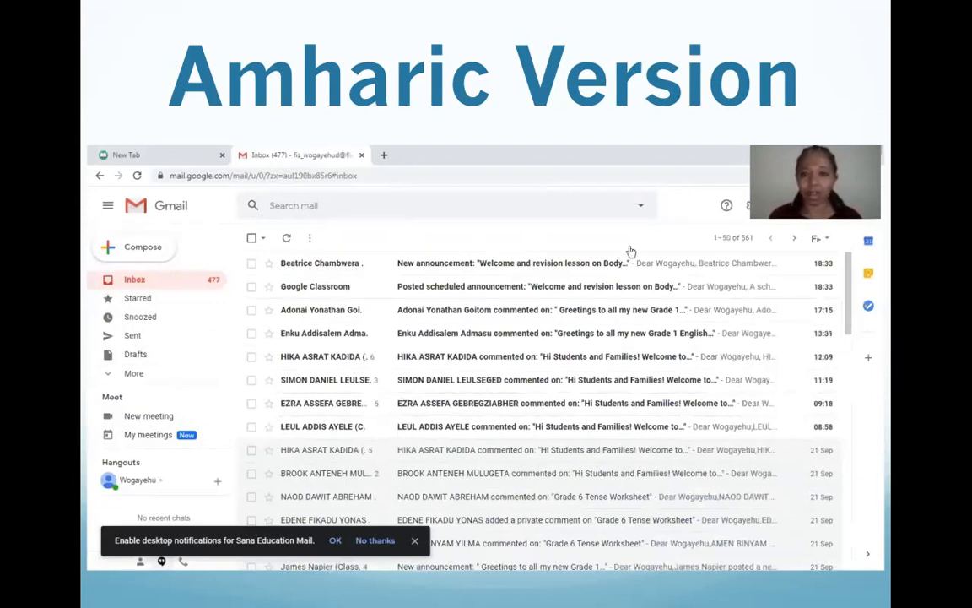
{"action": "mouse_move", "coordinate": [588, 182]}
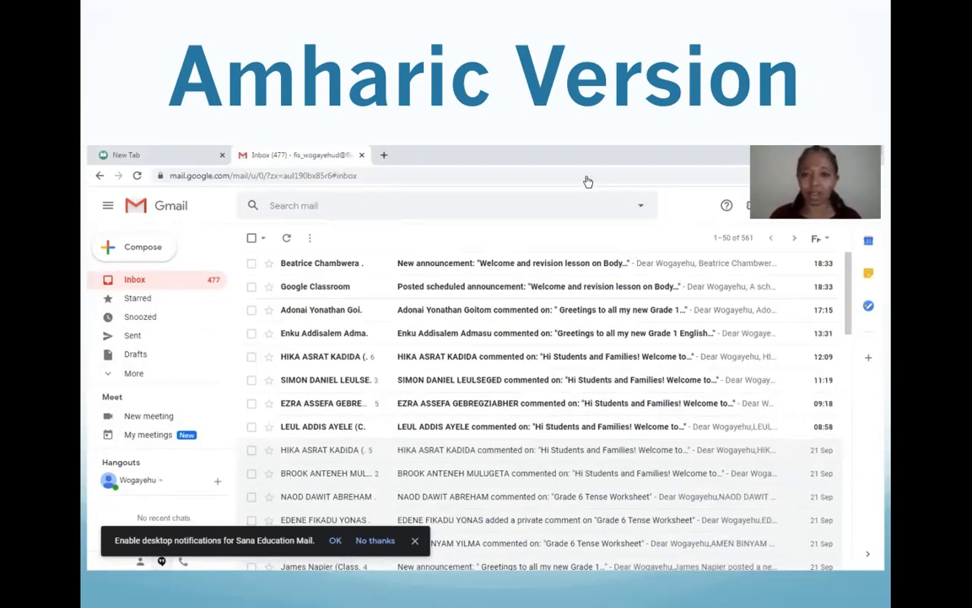